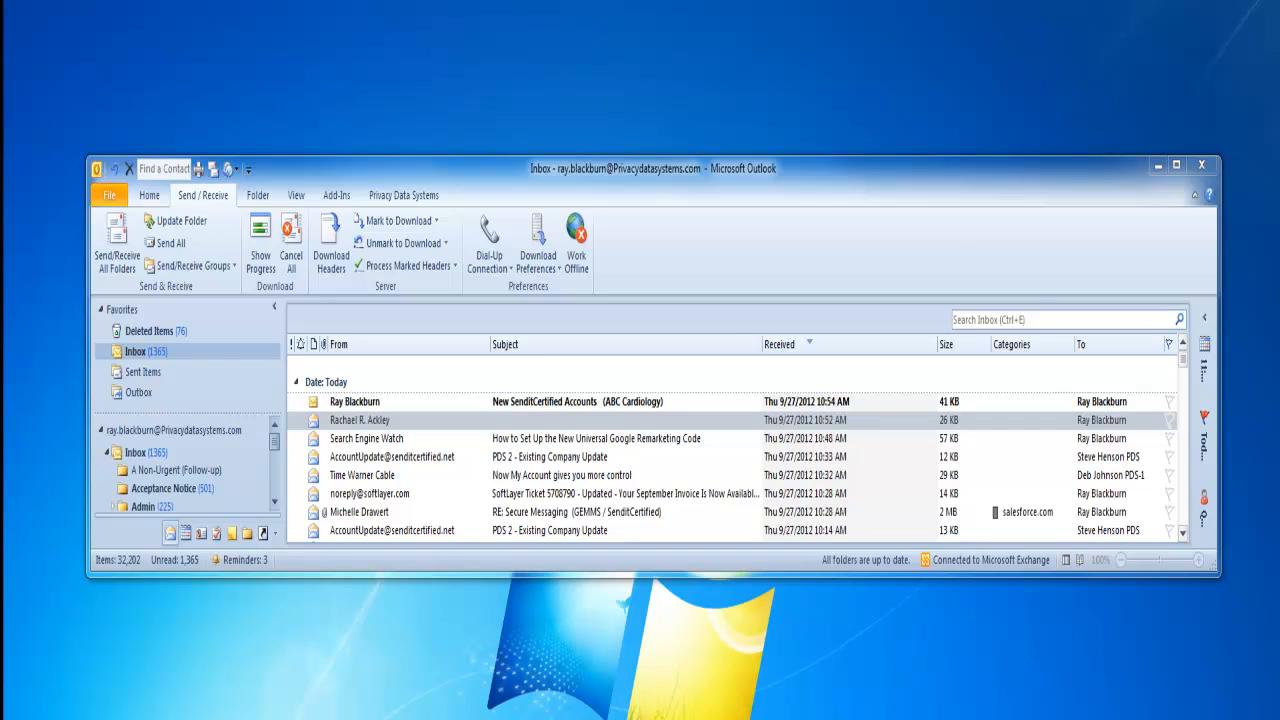
mouse_move(708, 648)
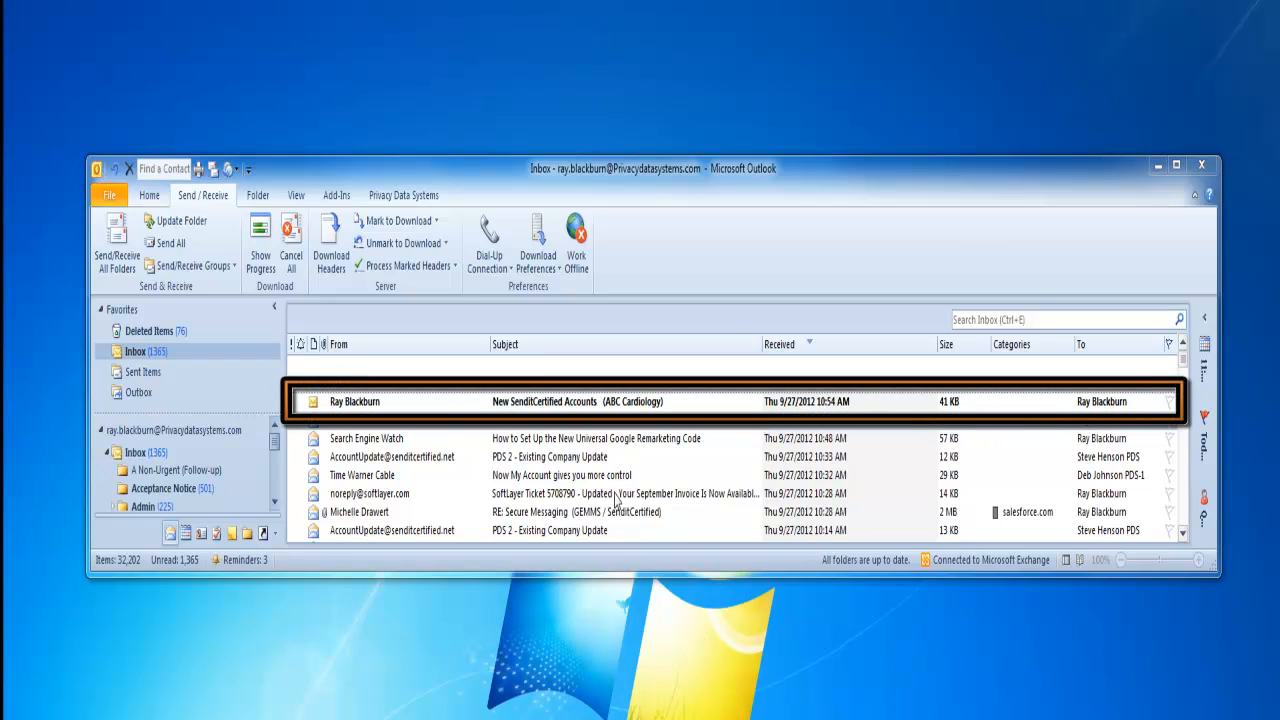
Open the 'New SendItCertified Accounts' email and follow its New User Setup link.
double_click(576, 400)
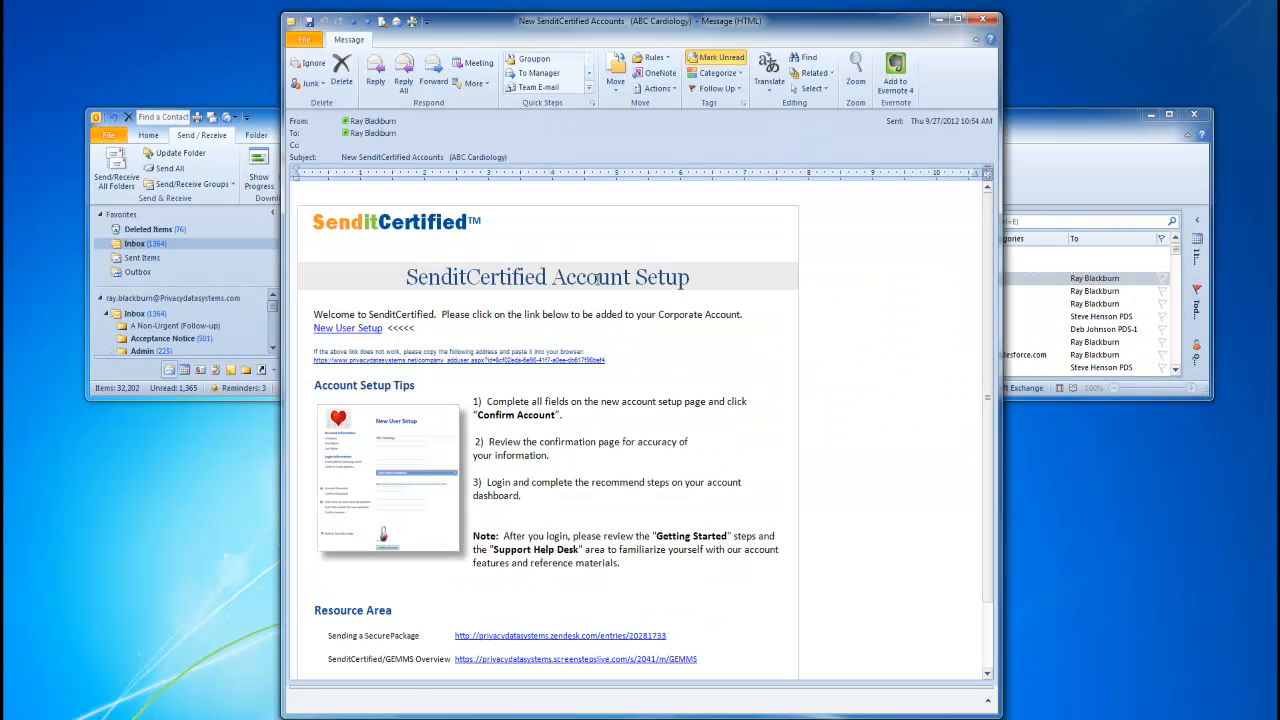
left_click(348, 328)
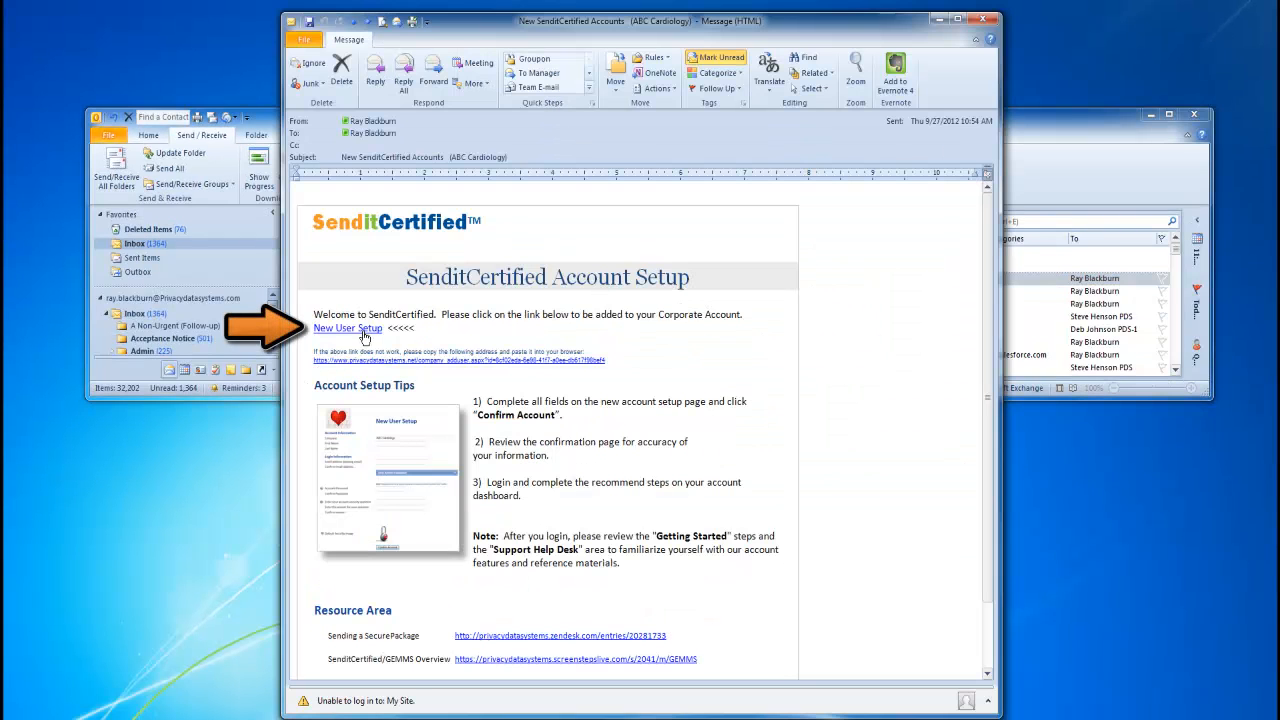
mouse_move(348, 328)
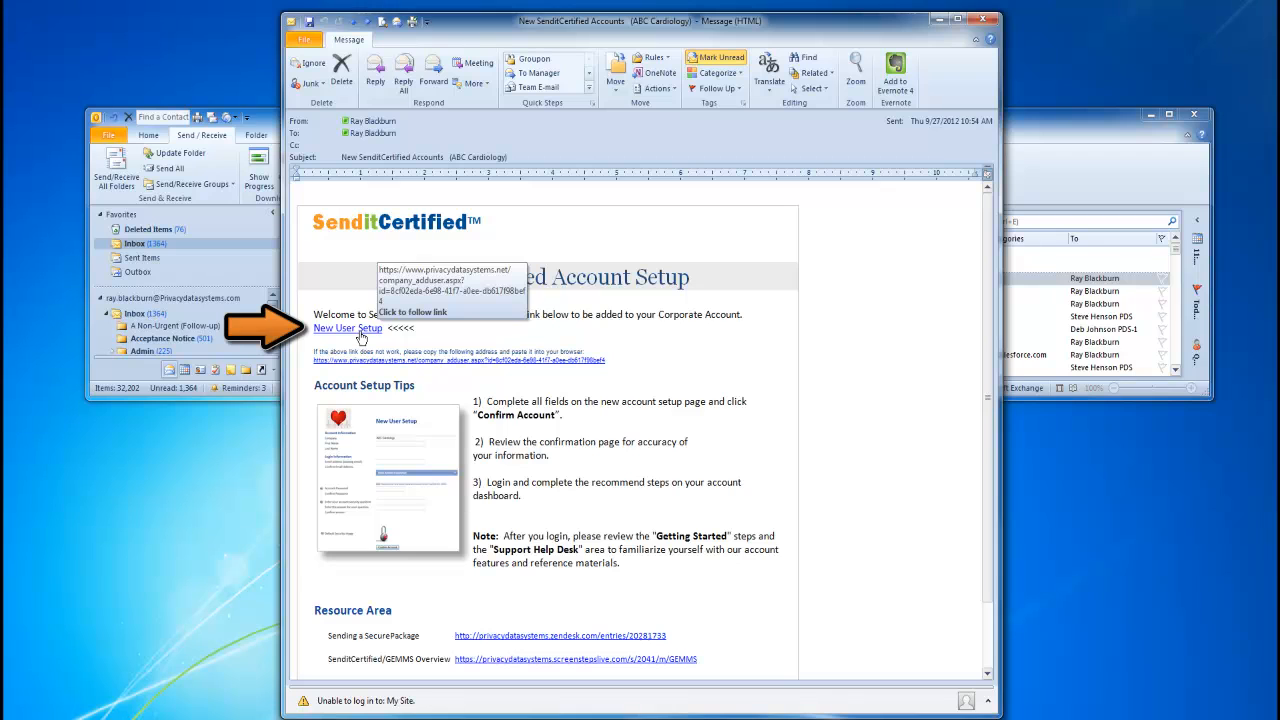
left_click(348, 328)
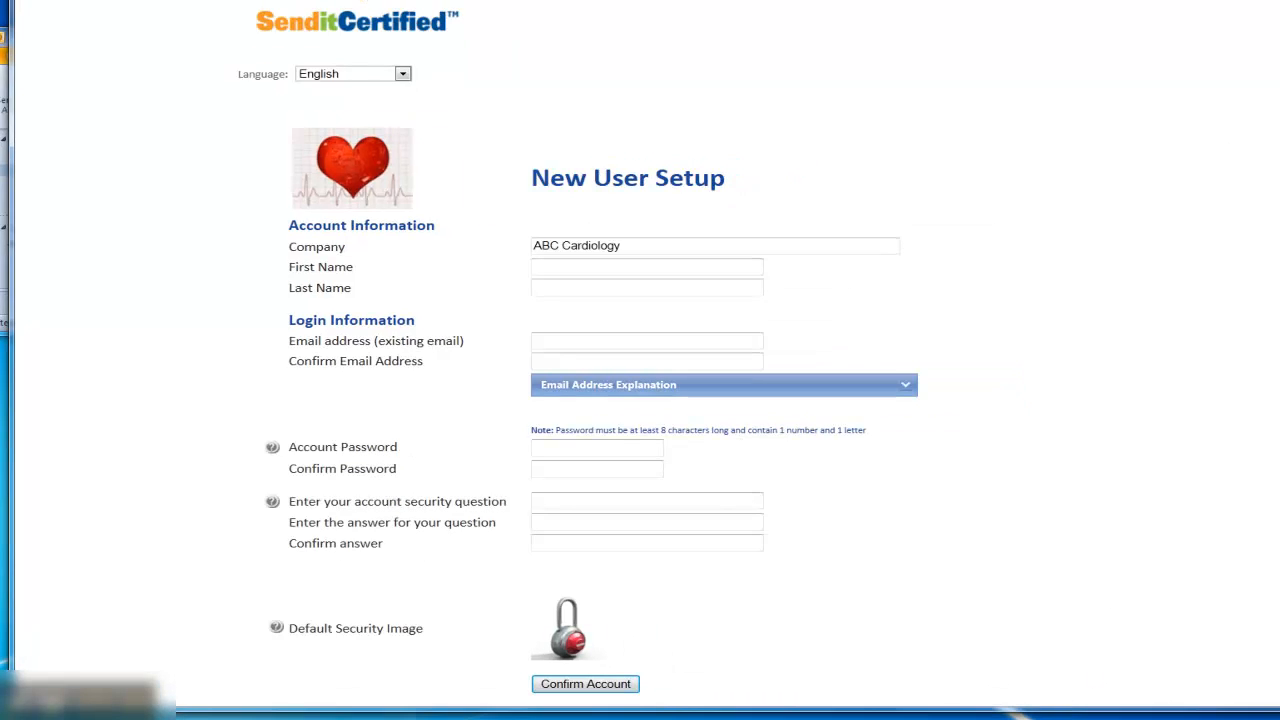
scroll("down", 3)
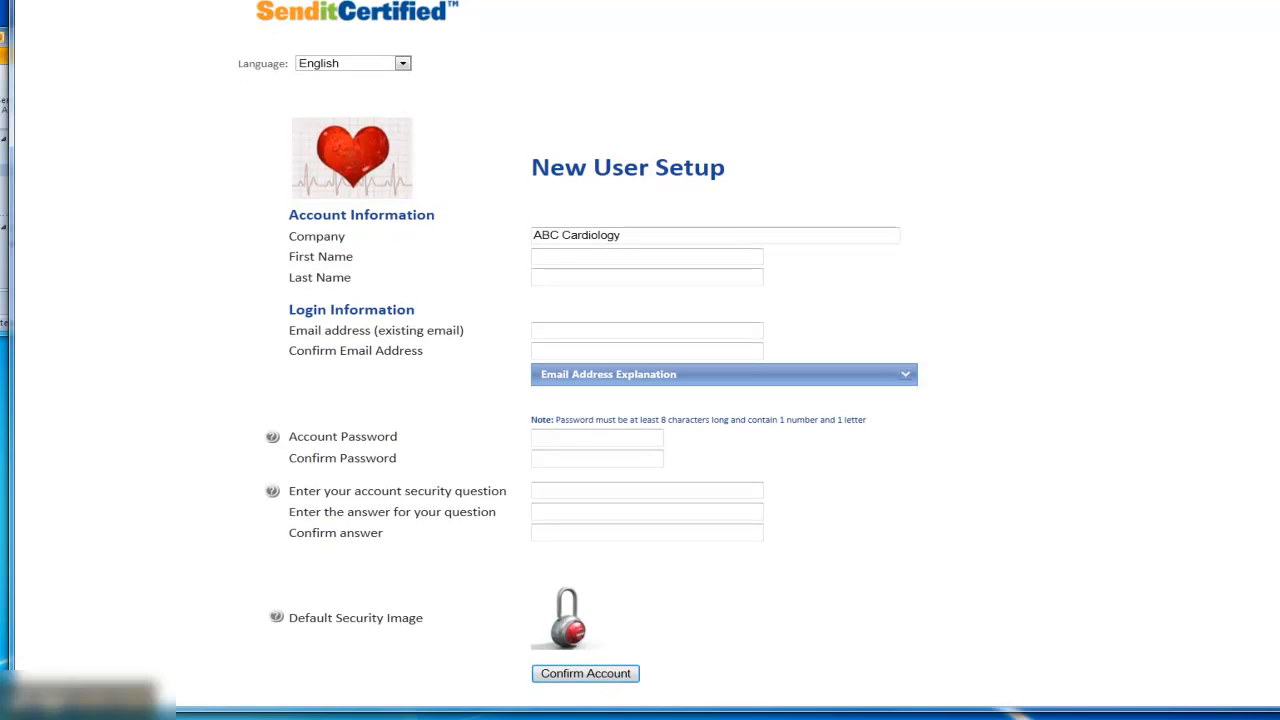
left_click(646, 256)
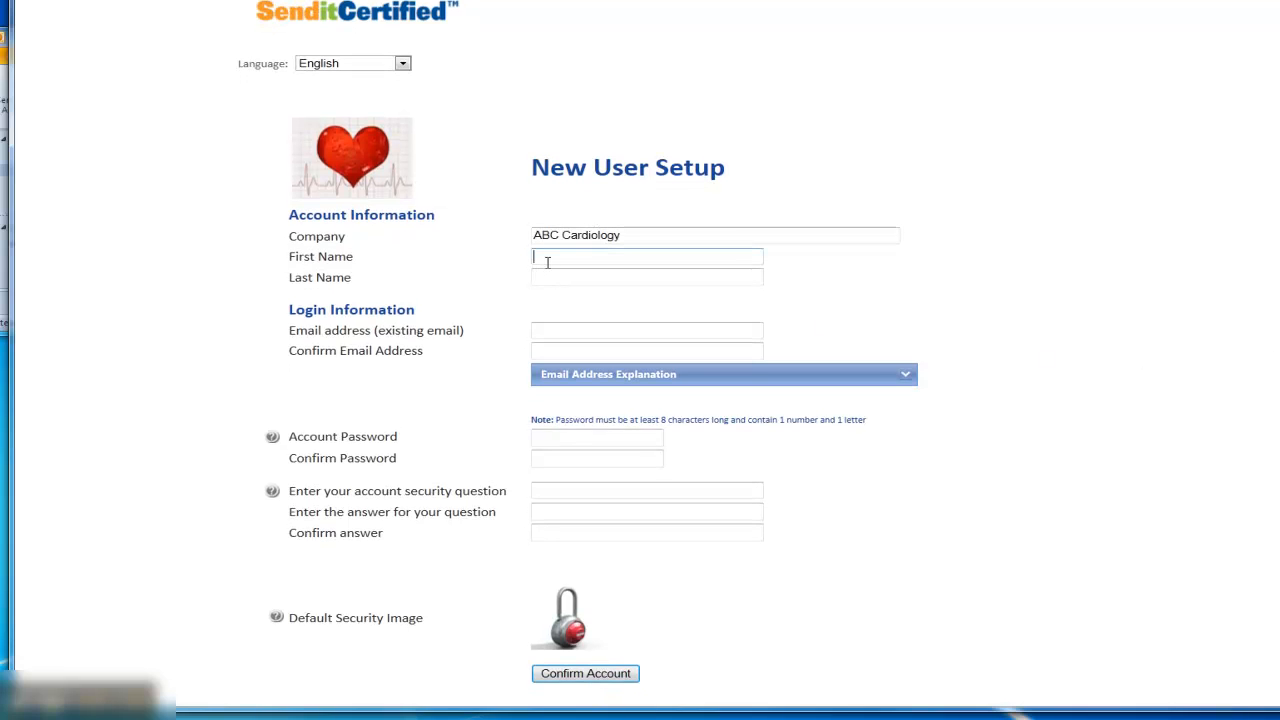
type("JOh")
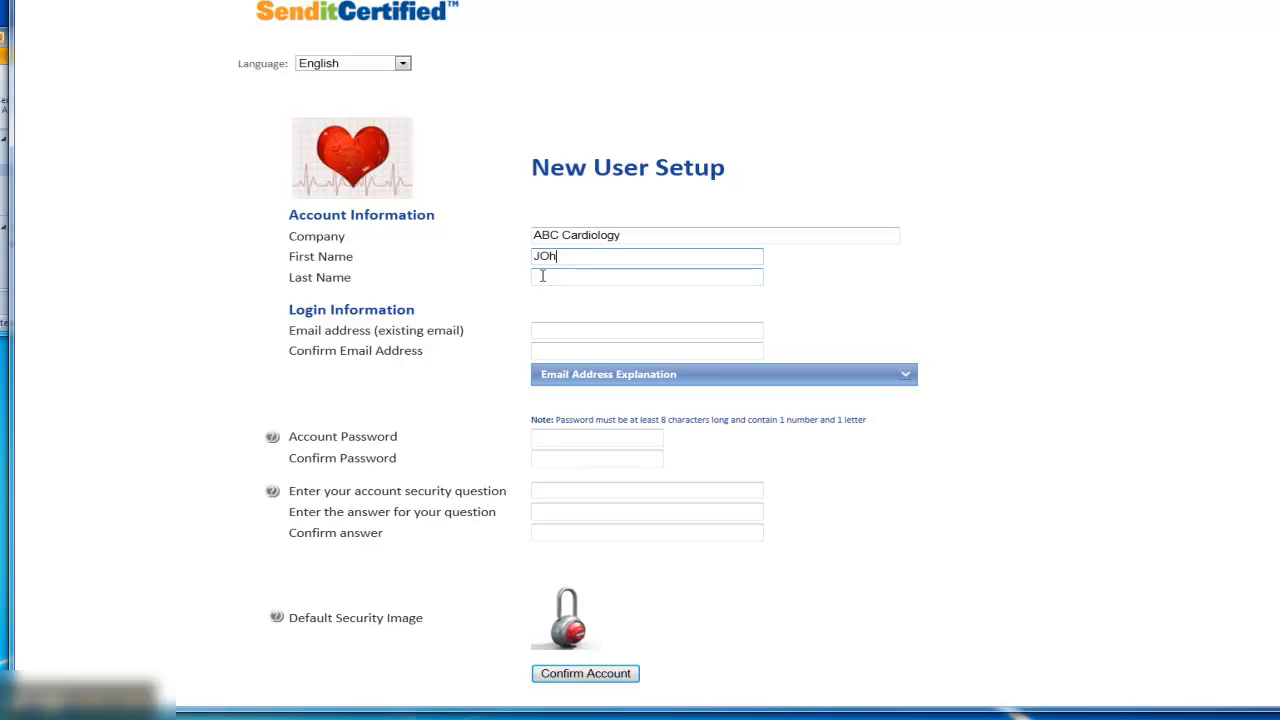
type("John")
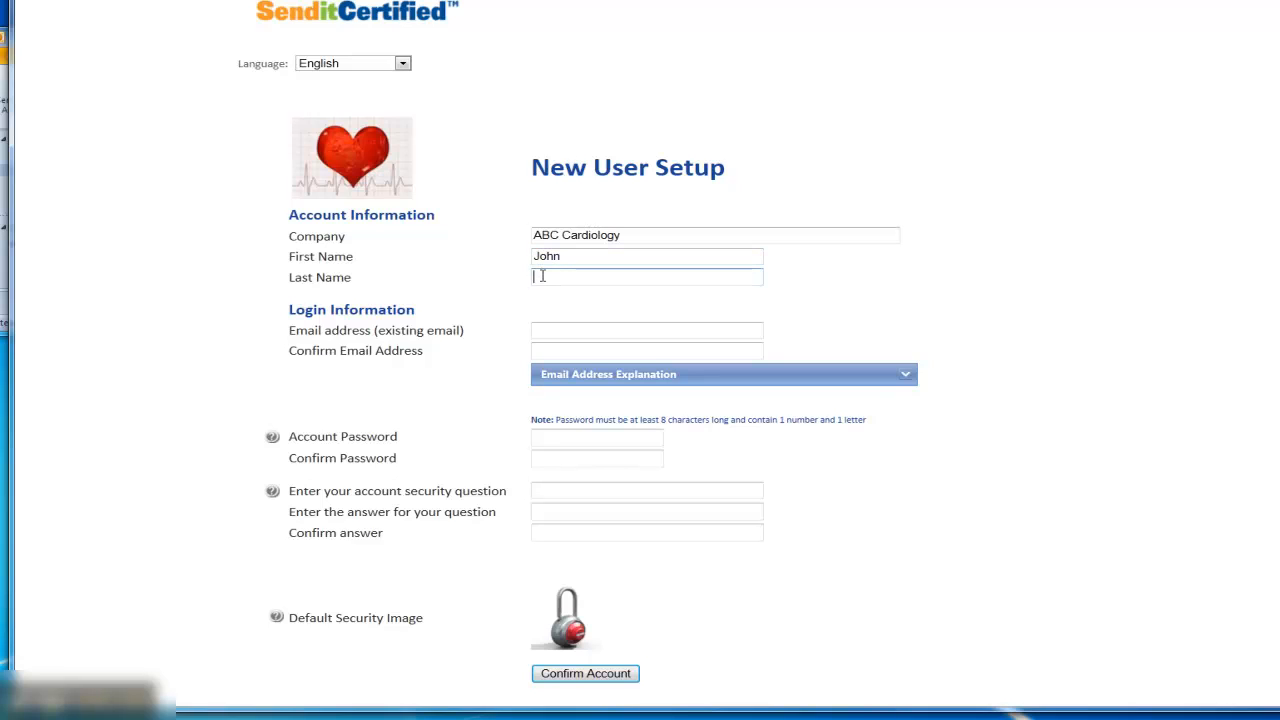
type("smith")
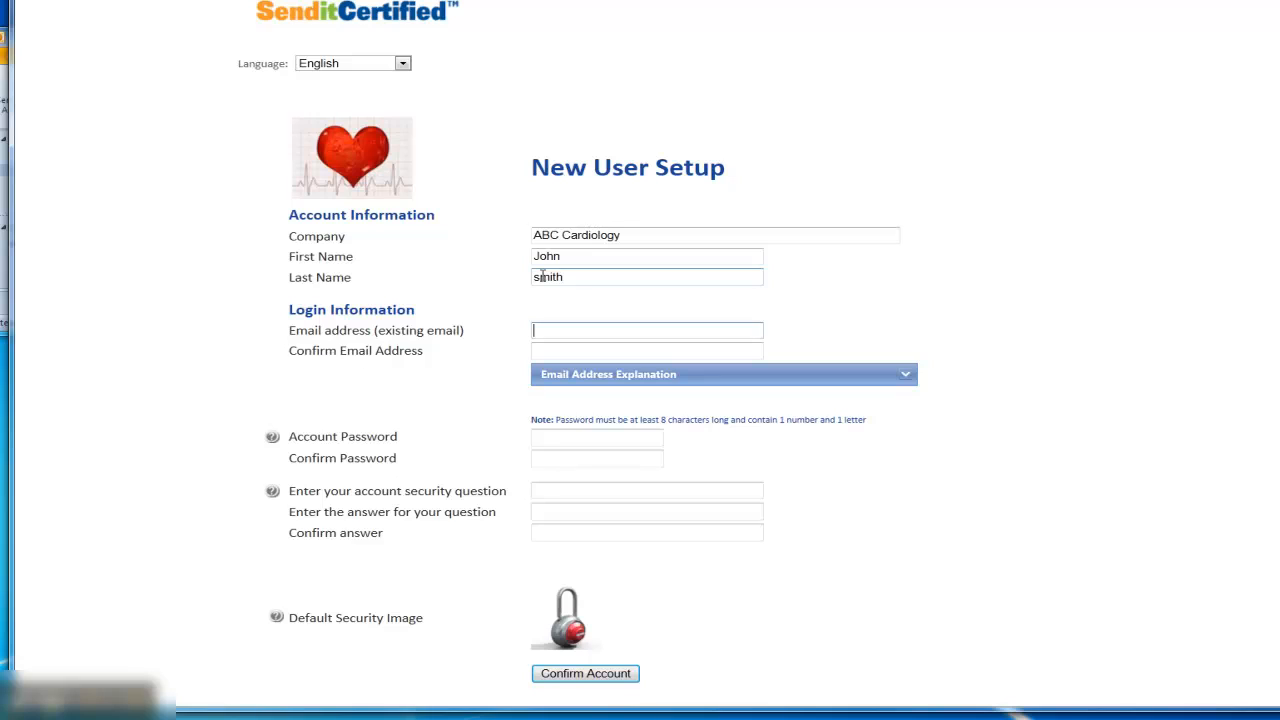
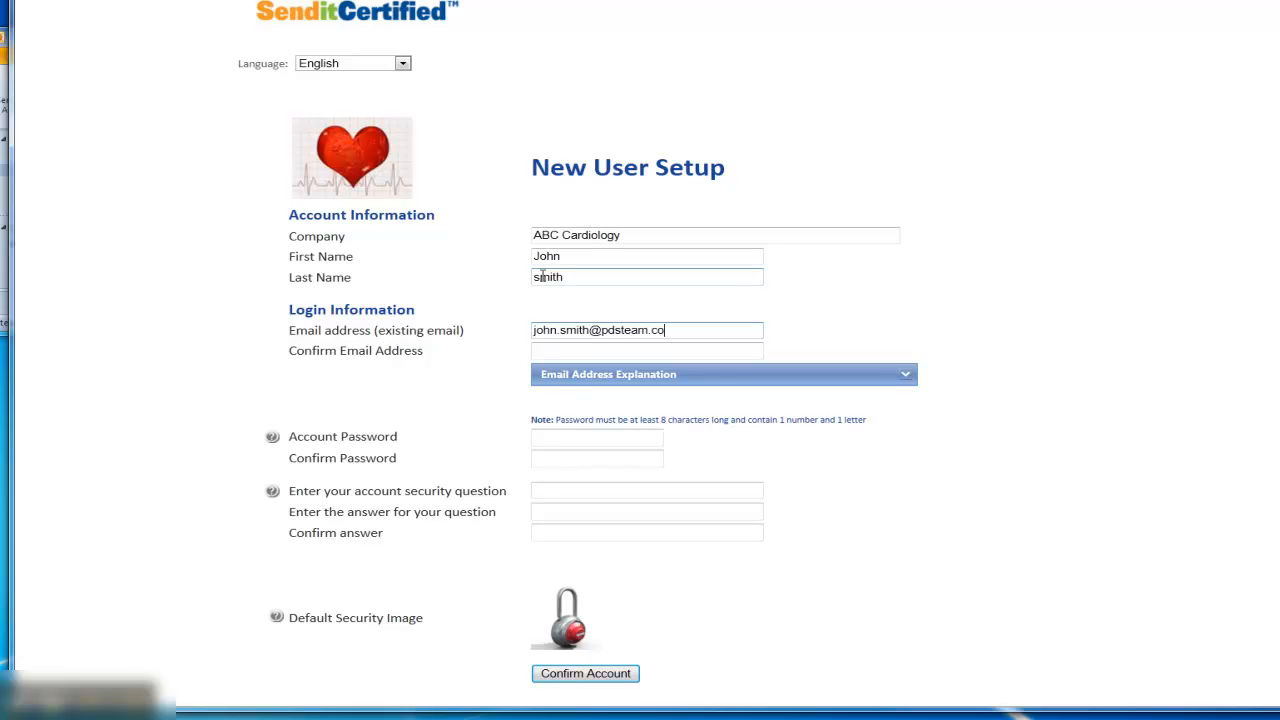
type("john.msith")
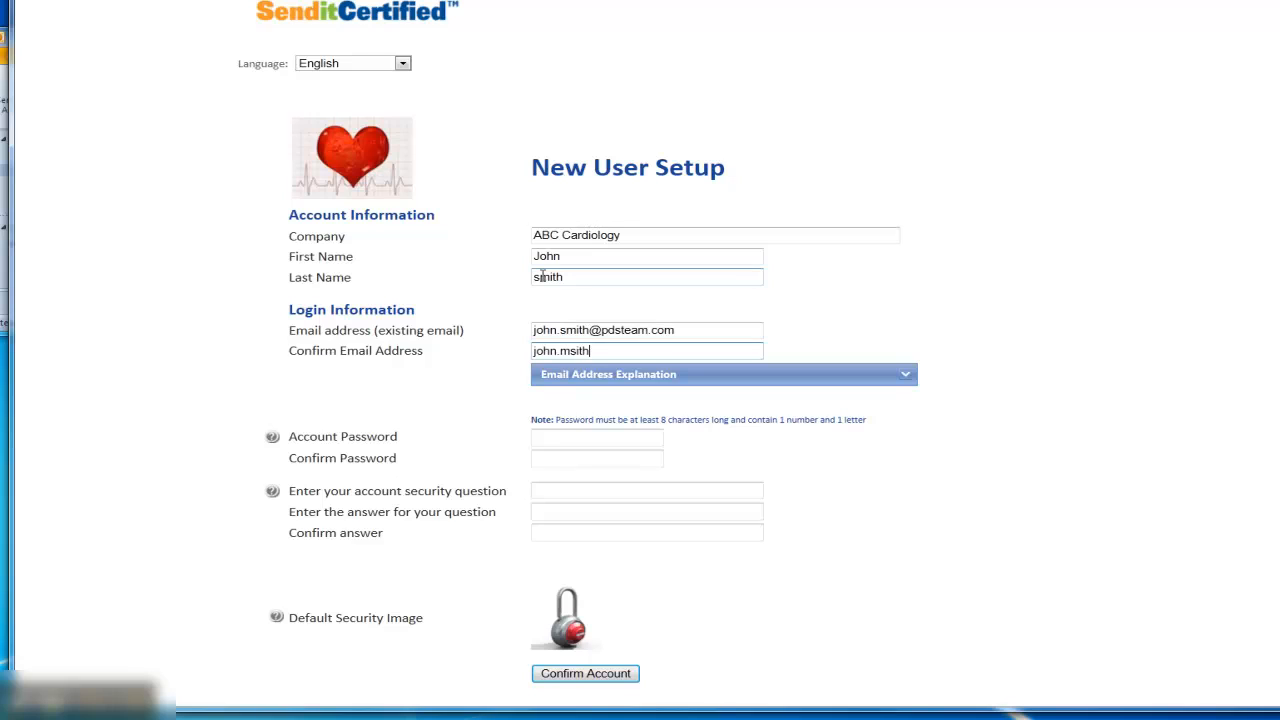
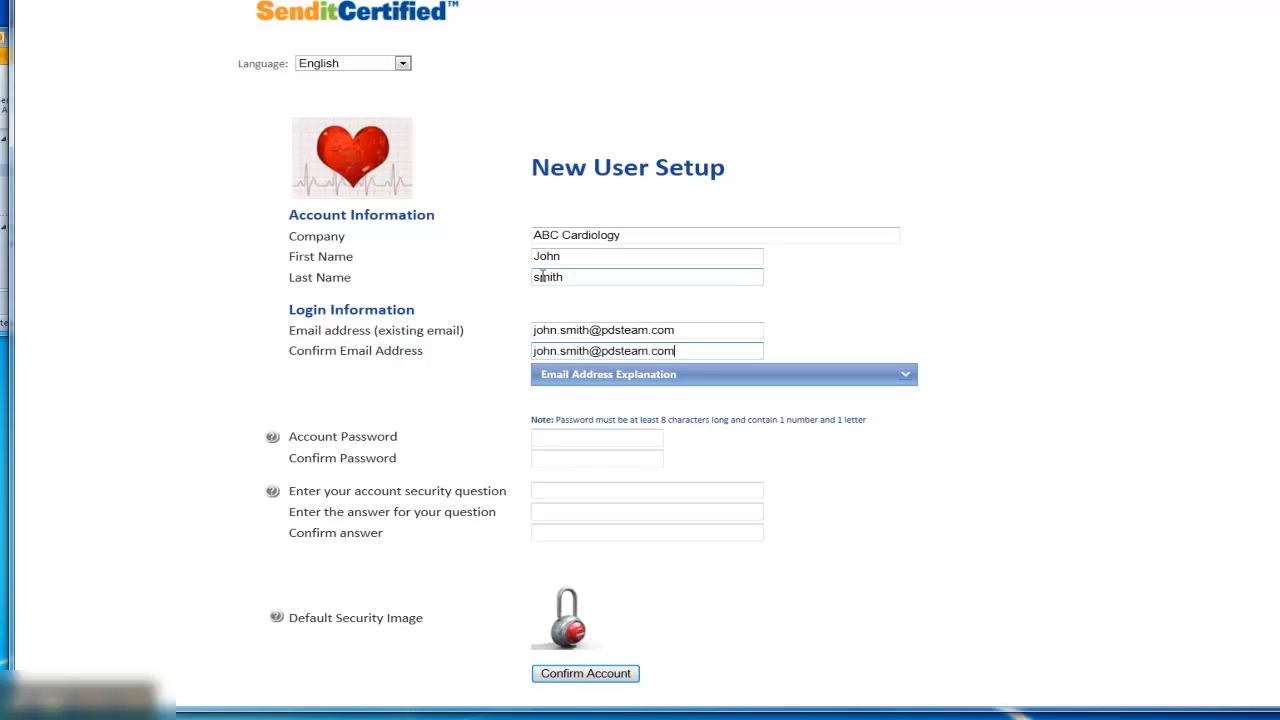
left_click(596, 440)
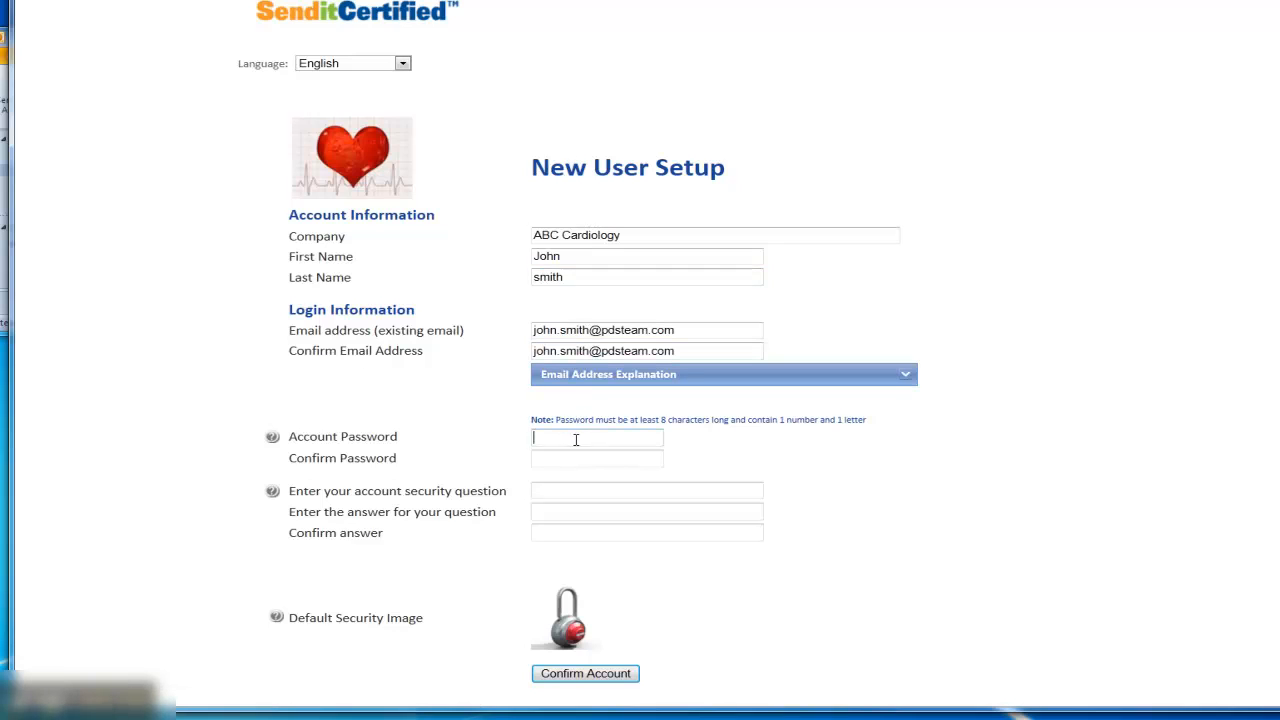
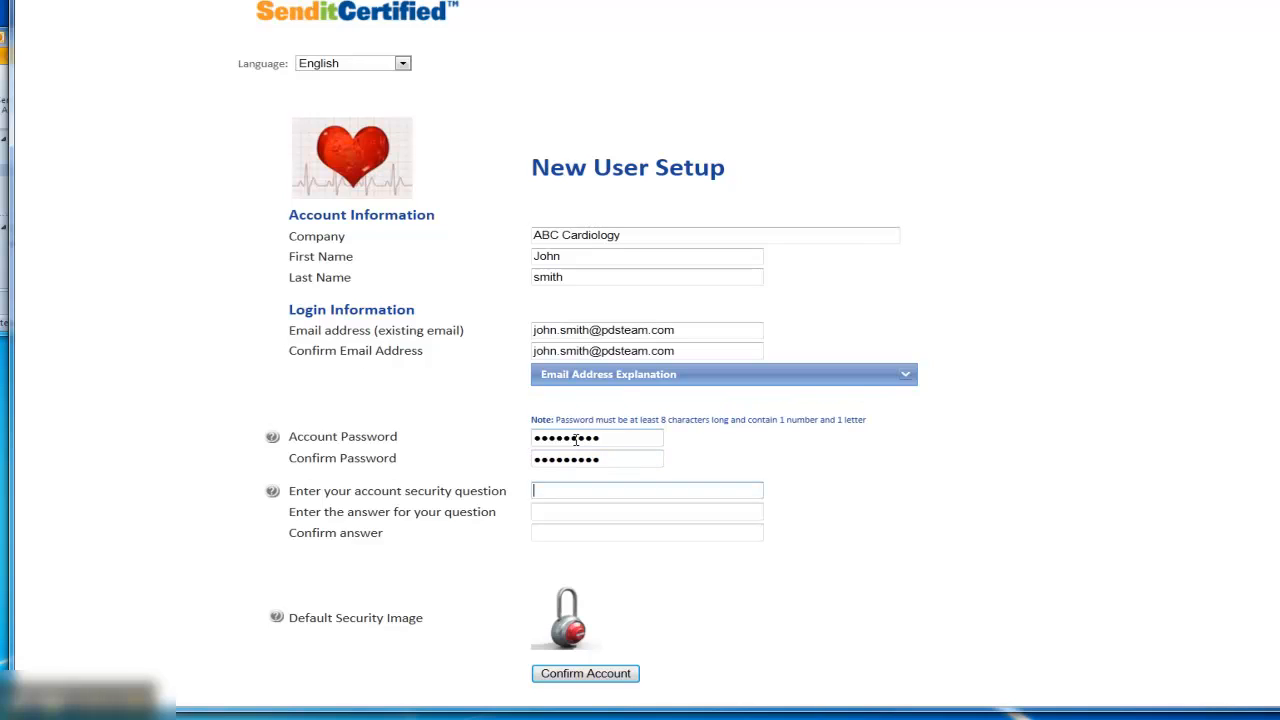
type("what is my favority")
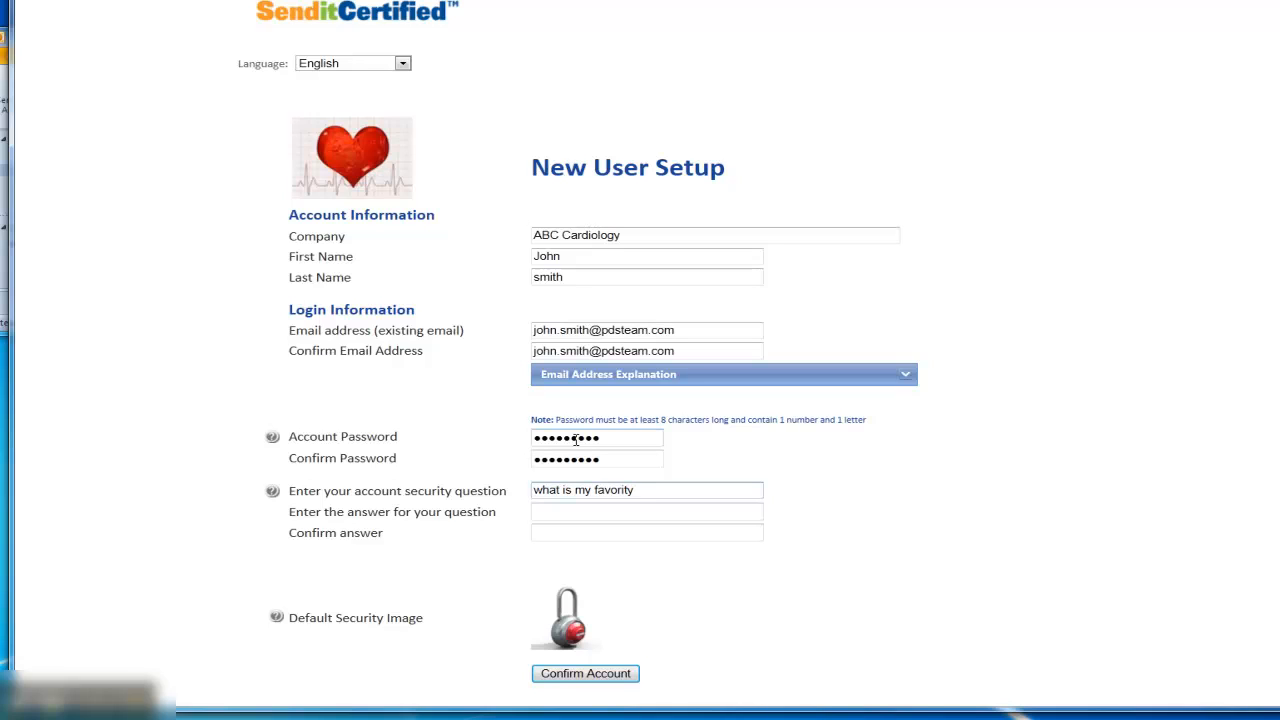
type("•••")
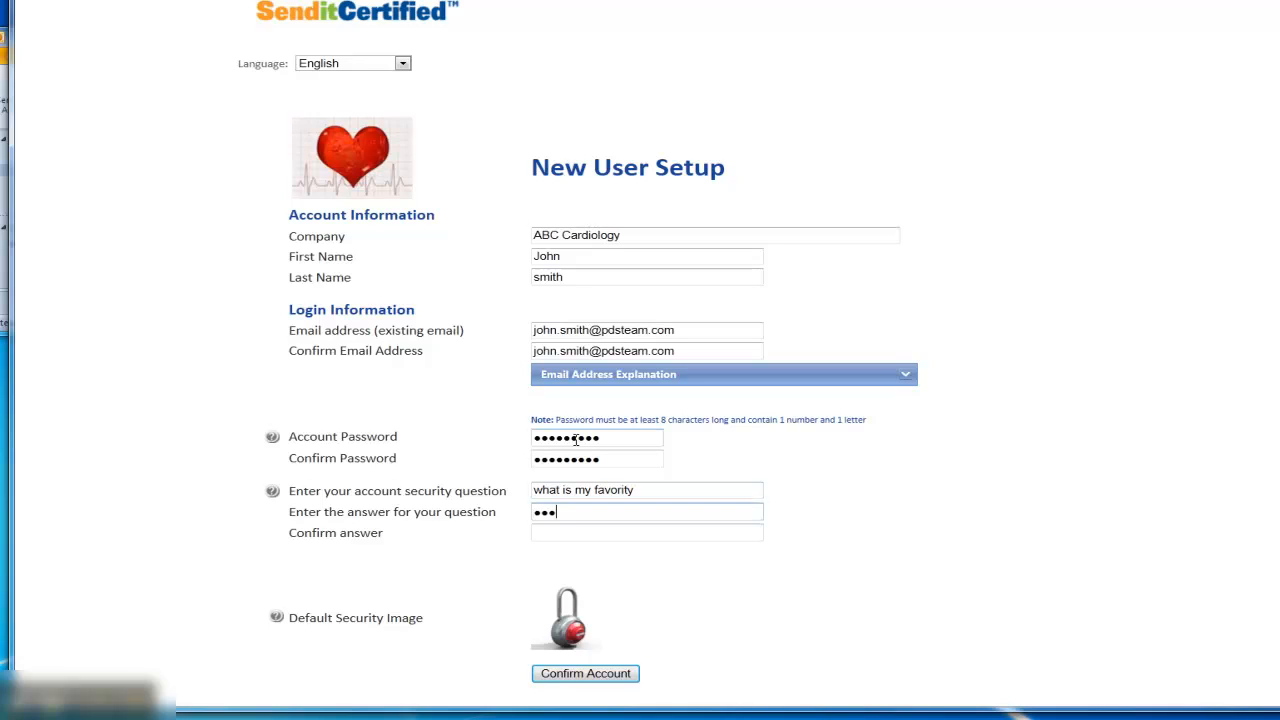
type("••••")
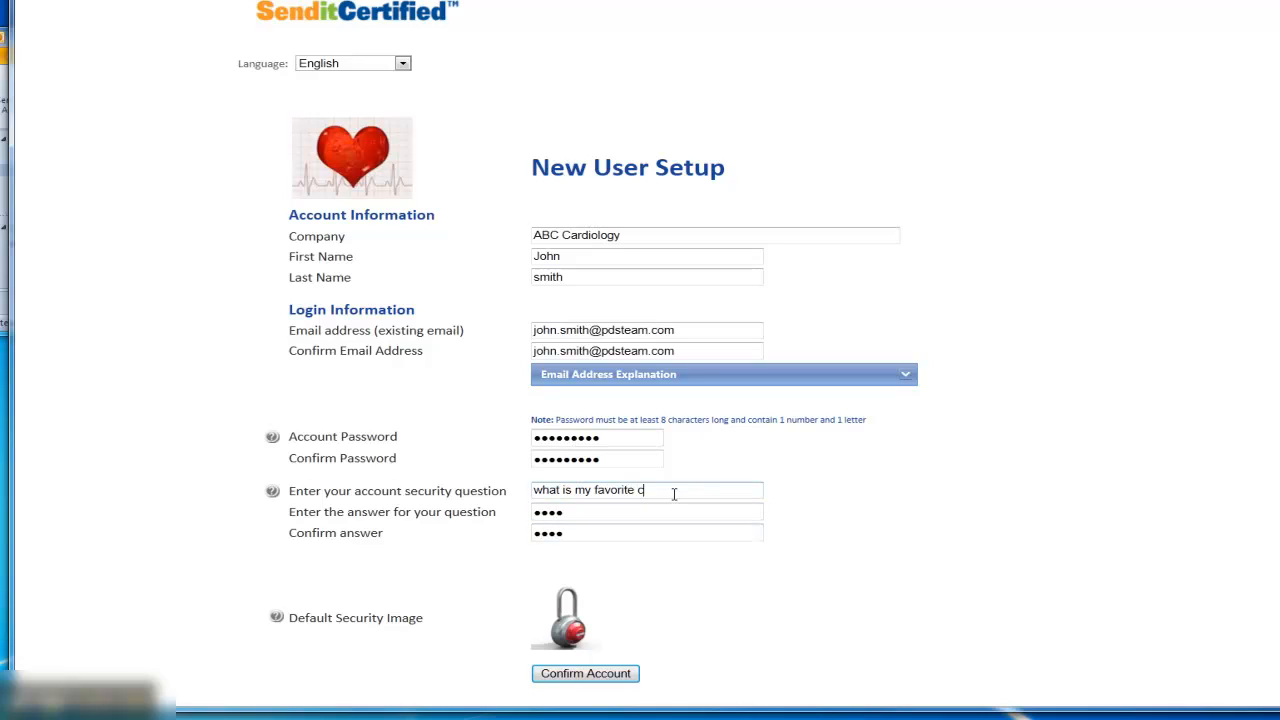
type("olor")
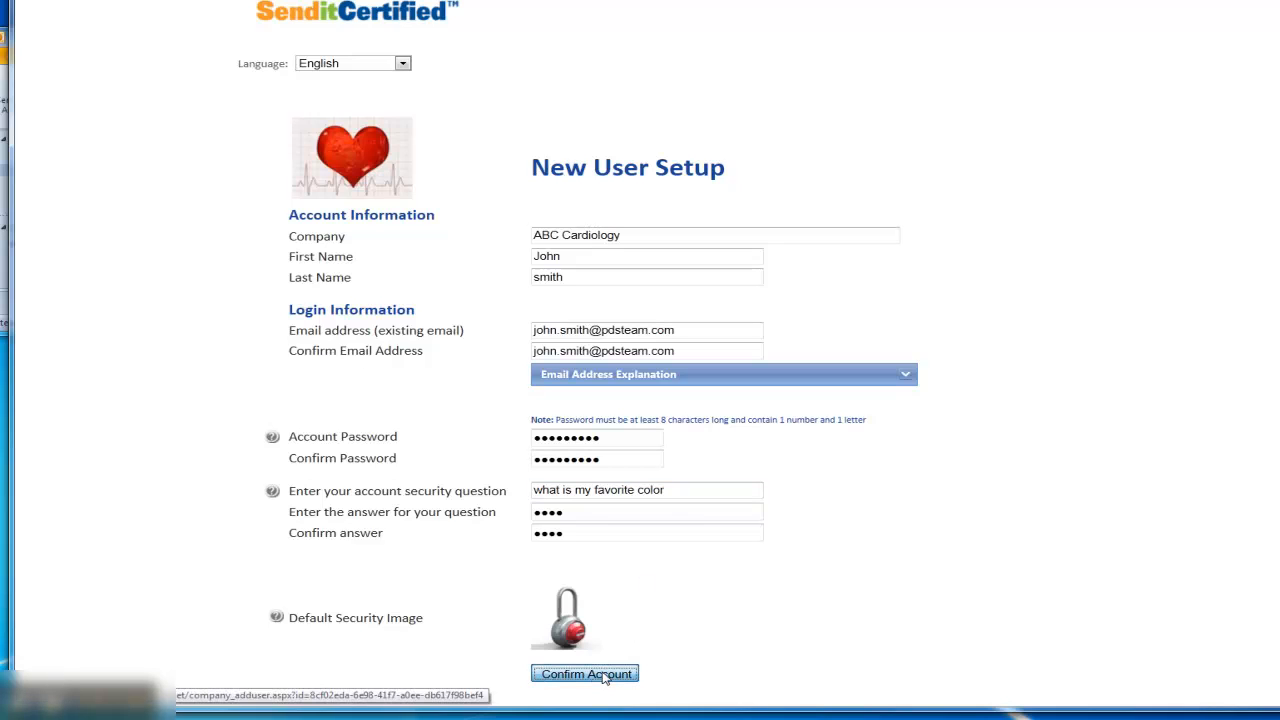
Confirm the entered account details and create the new user account.
left_click(584, 672)
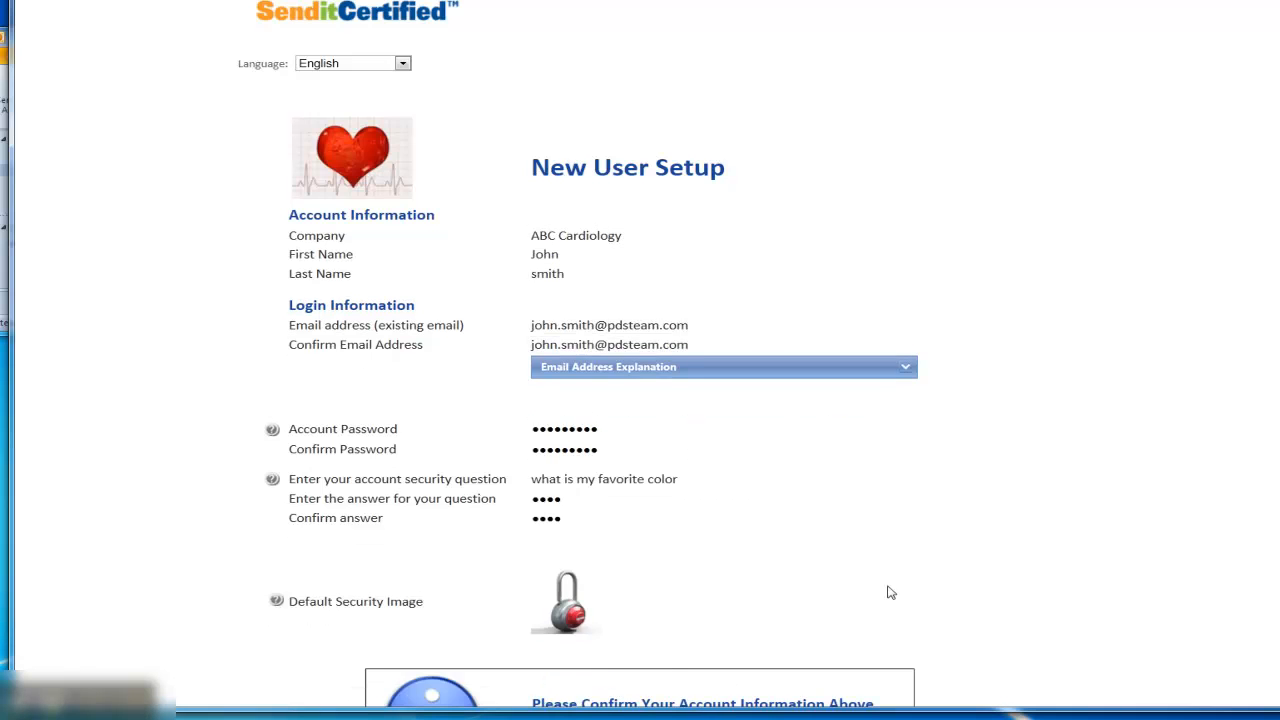
scroll("down", 3)
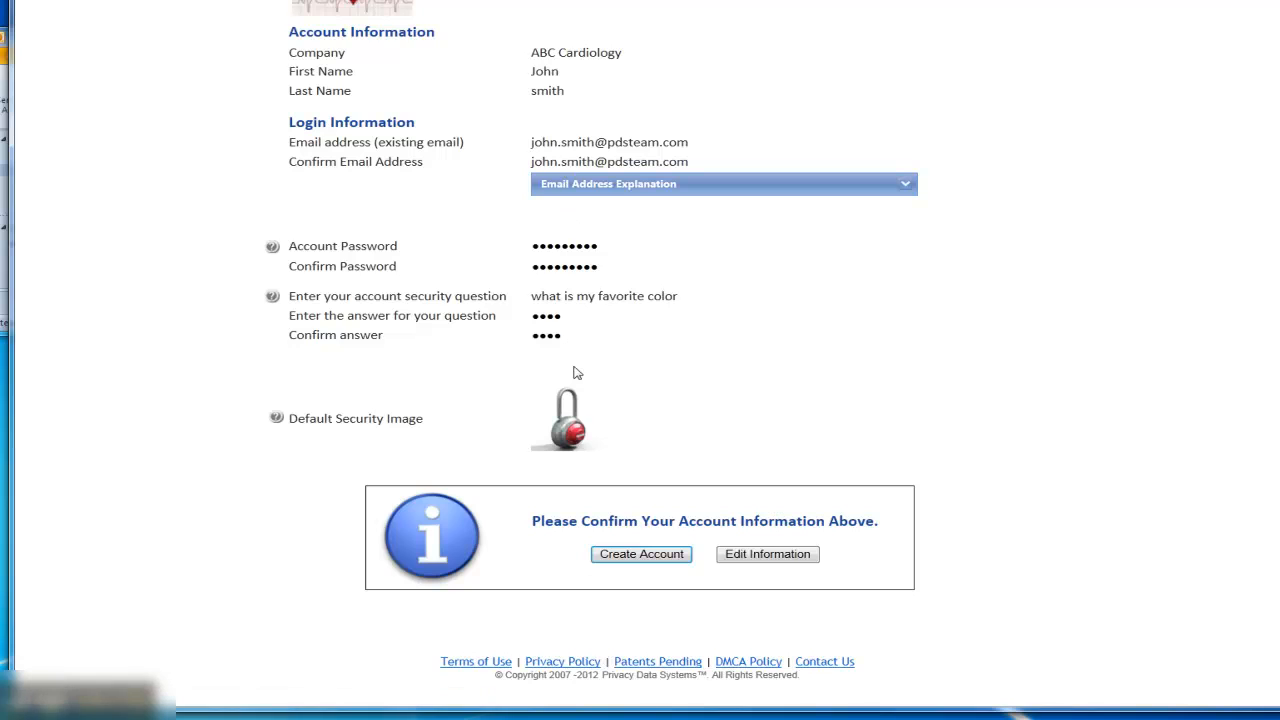
left_click(640, 554)
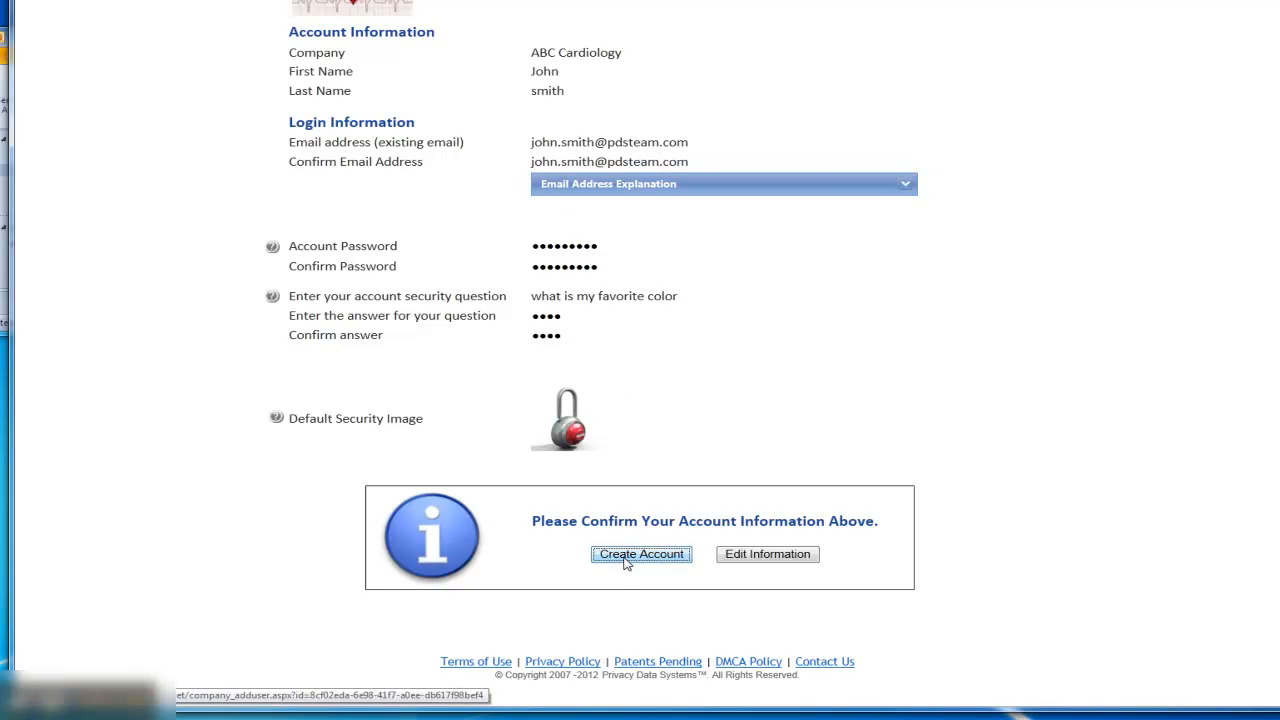
left_click(640, 554)
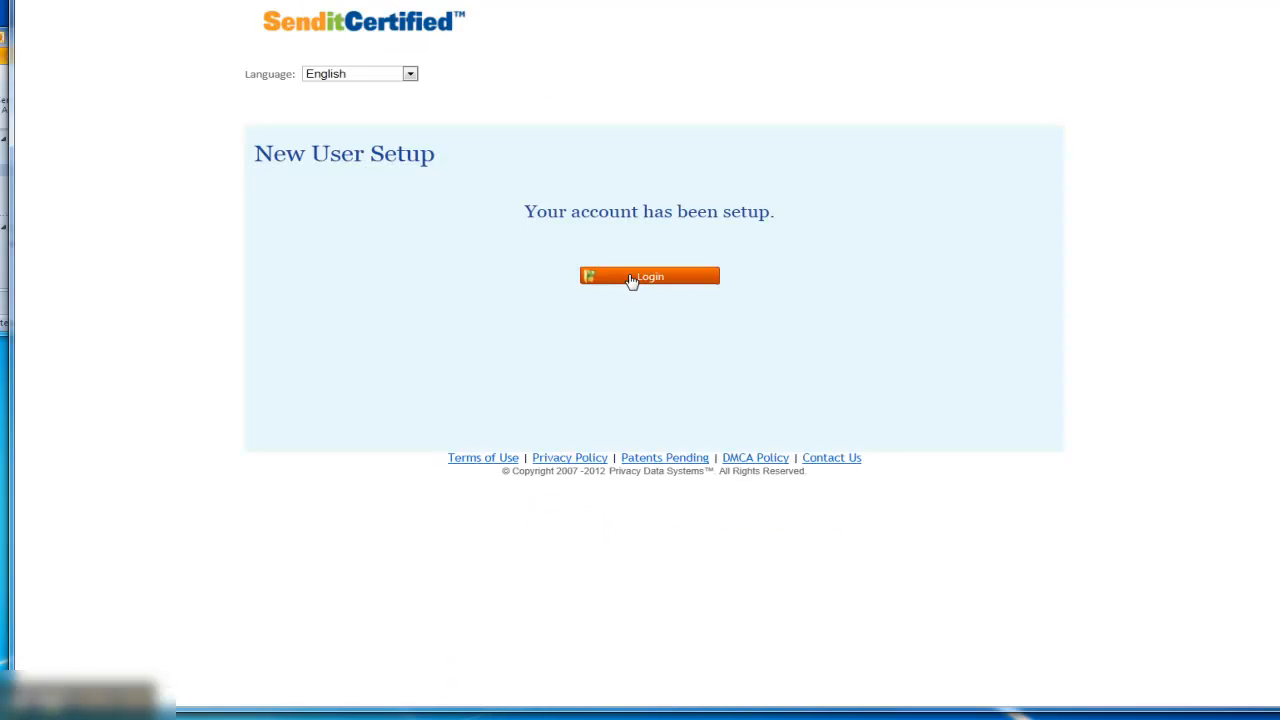
left_click(648, 276)
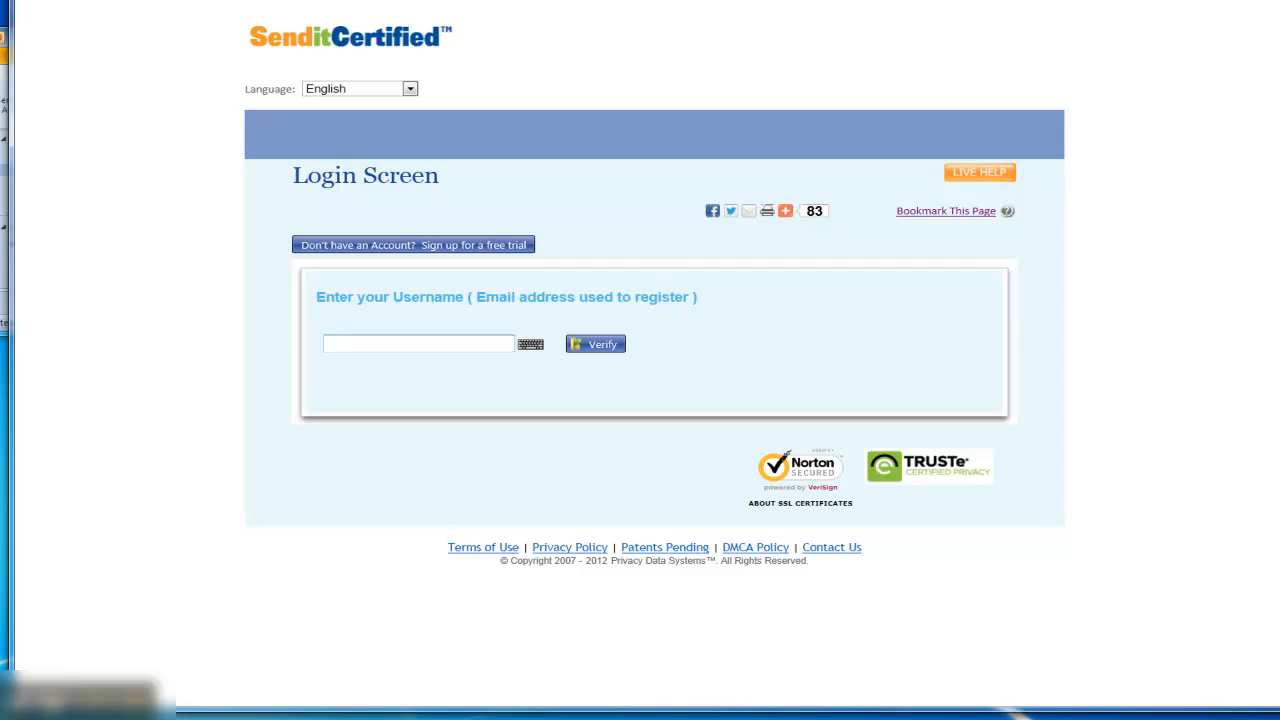
mouse_move(370, 332)
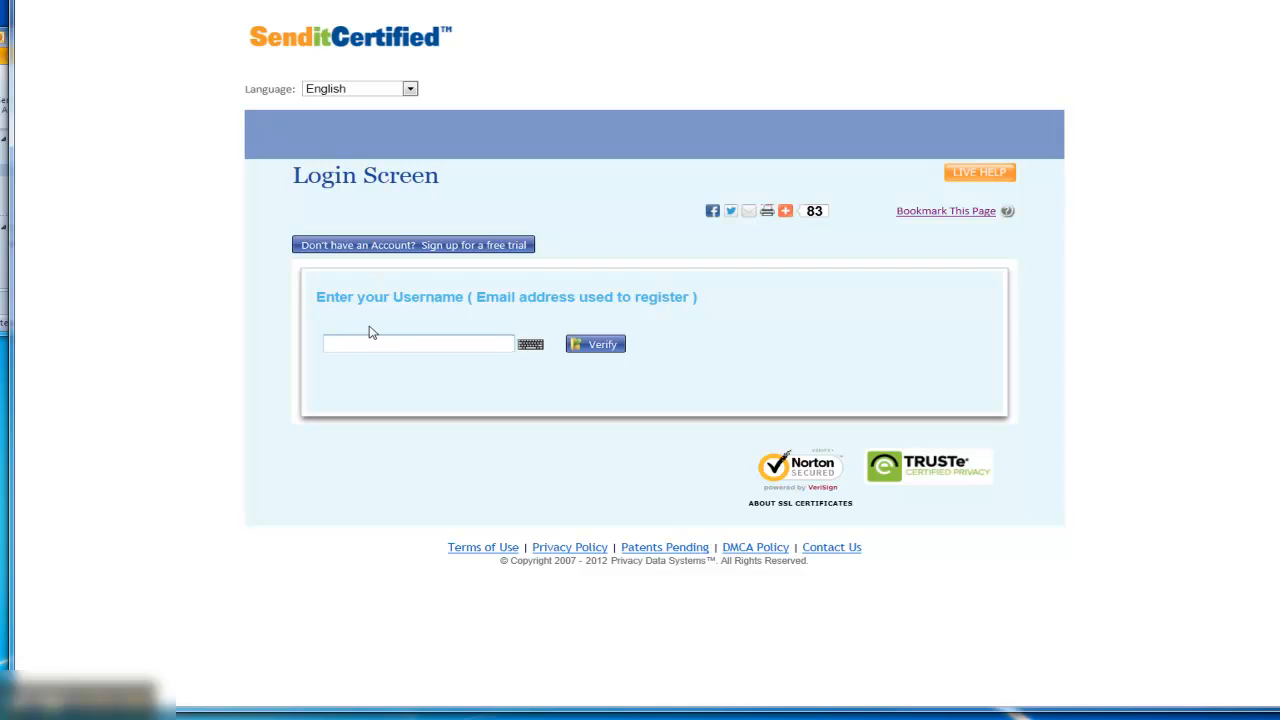
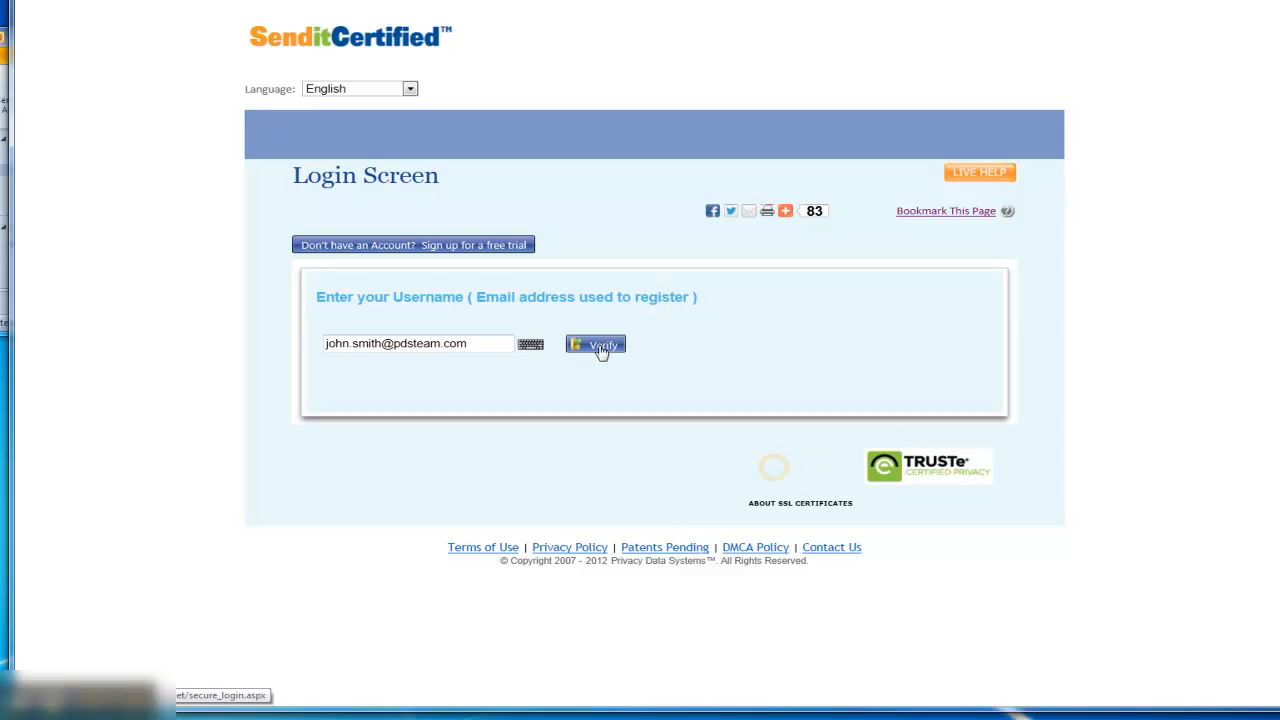
left_click(596, 344)
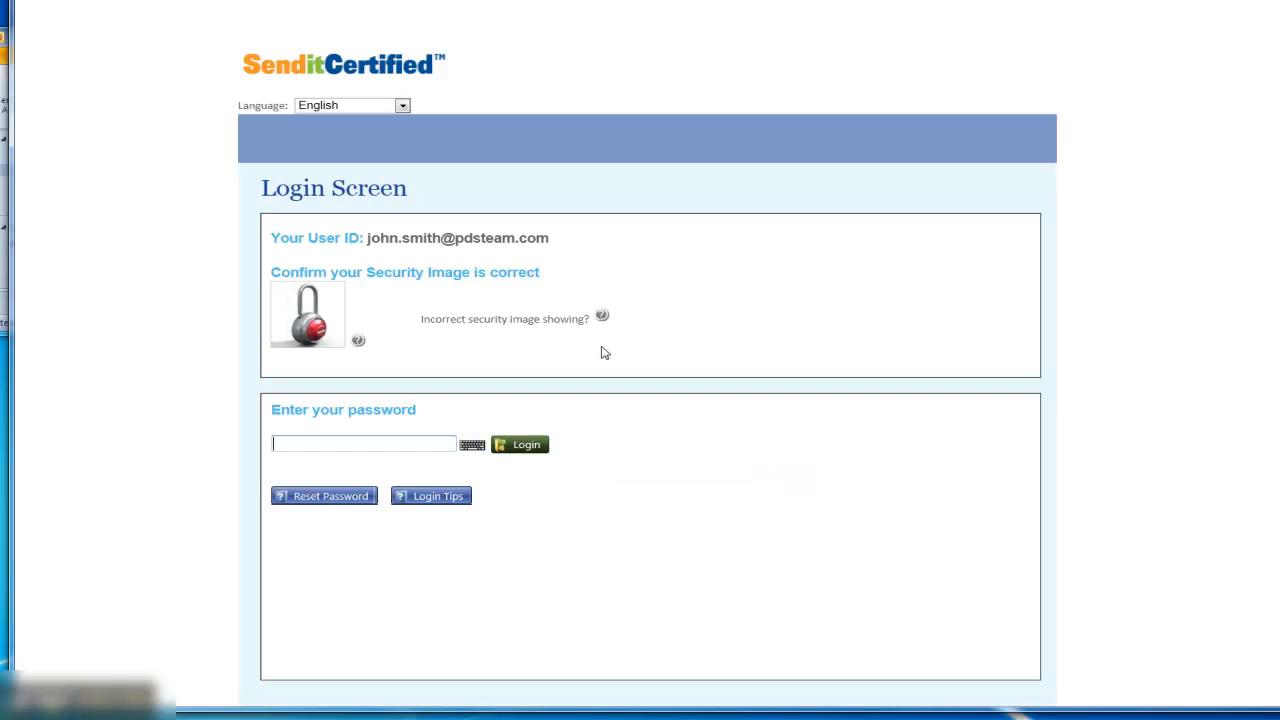
scroll("down", 3)
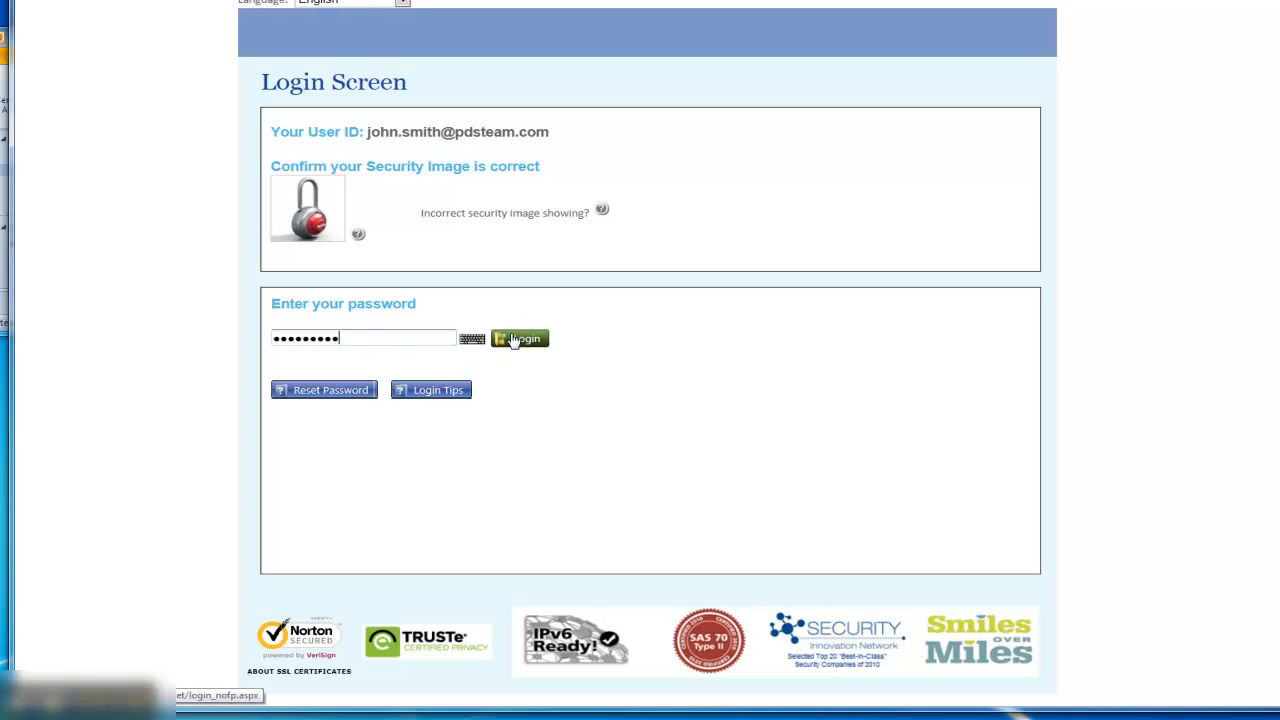
left_click(520, 338)
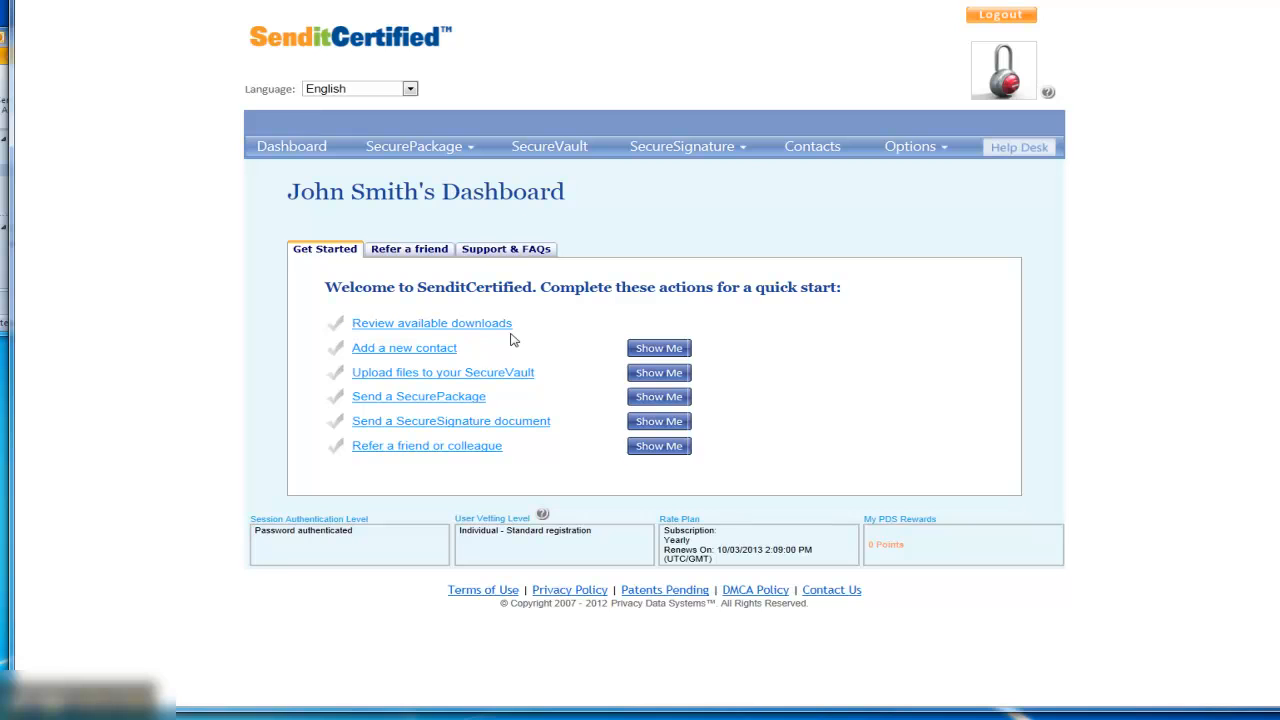
left_click(404, 348)
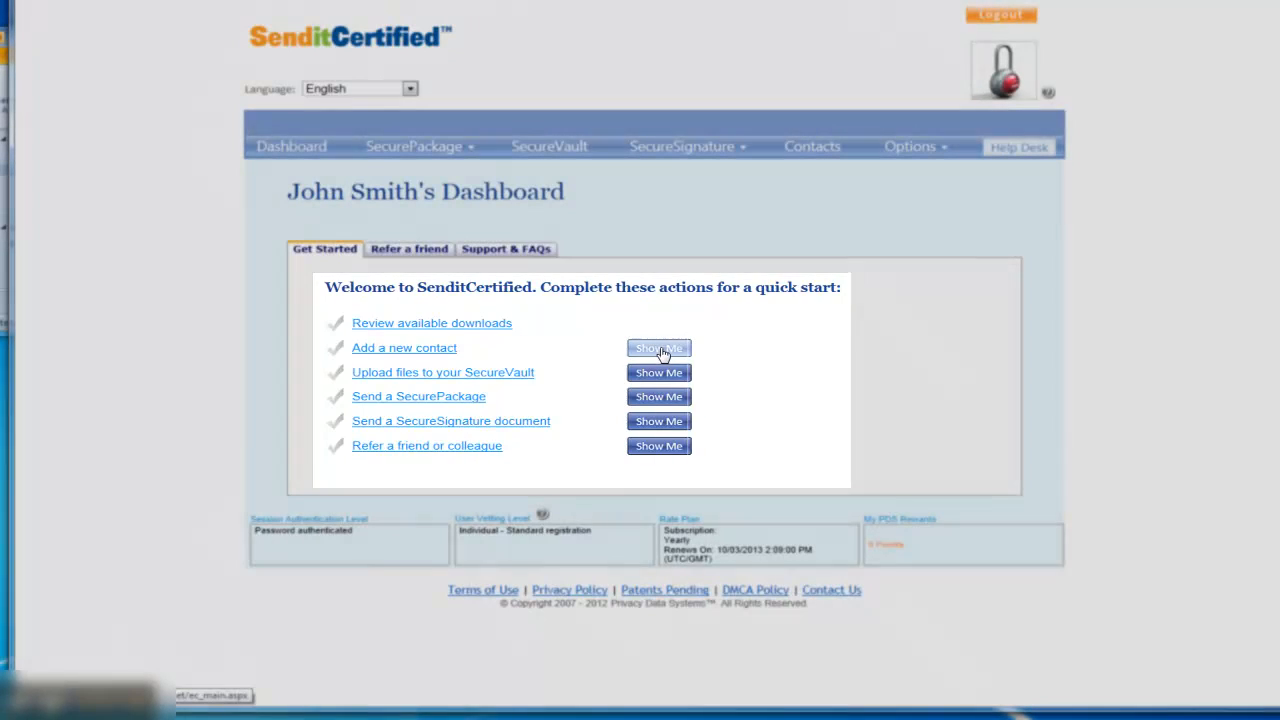
left_click(658, 348)
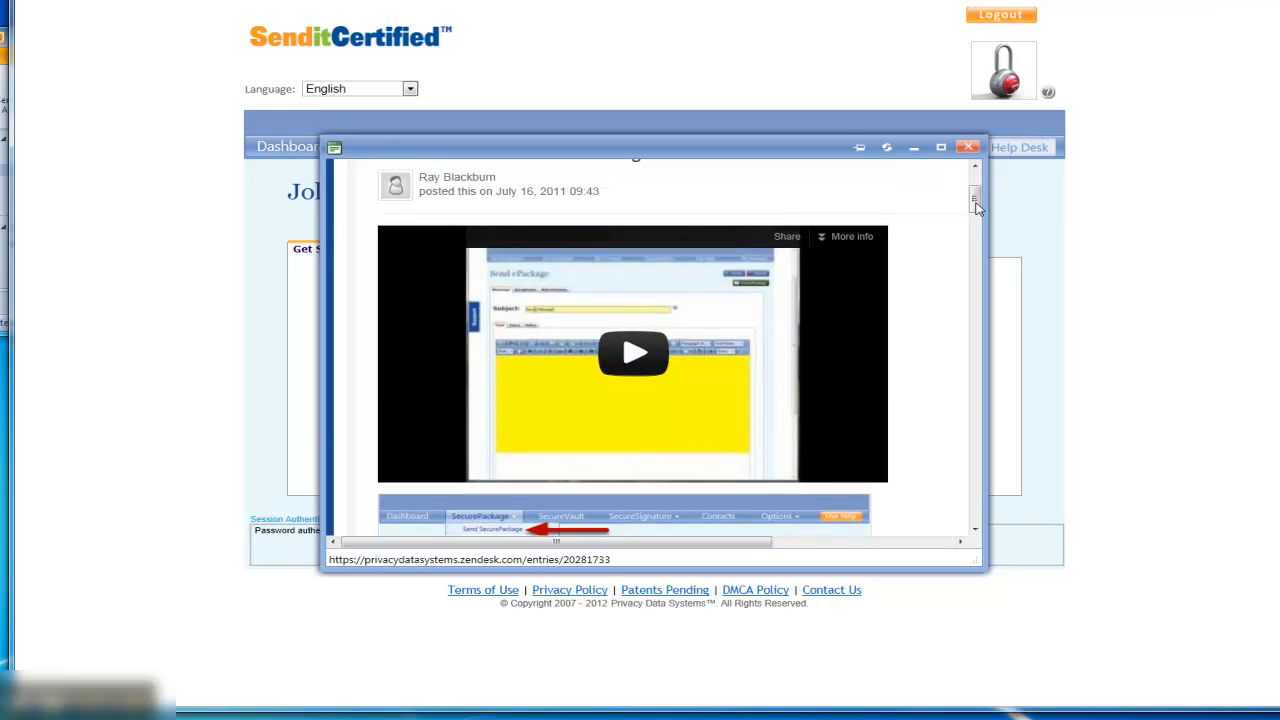
mouse_move(712, 412)
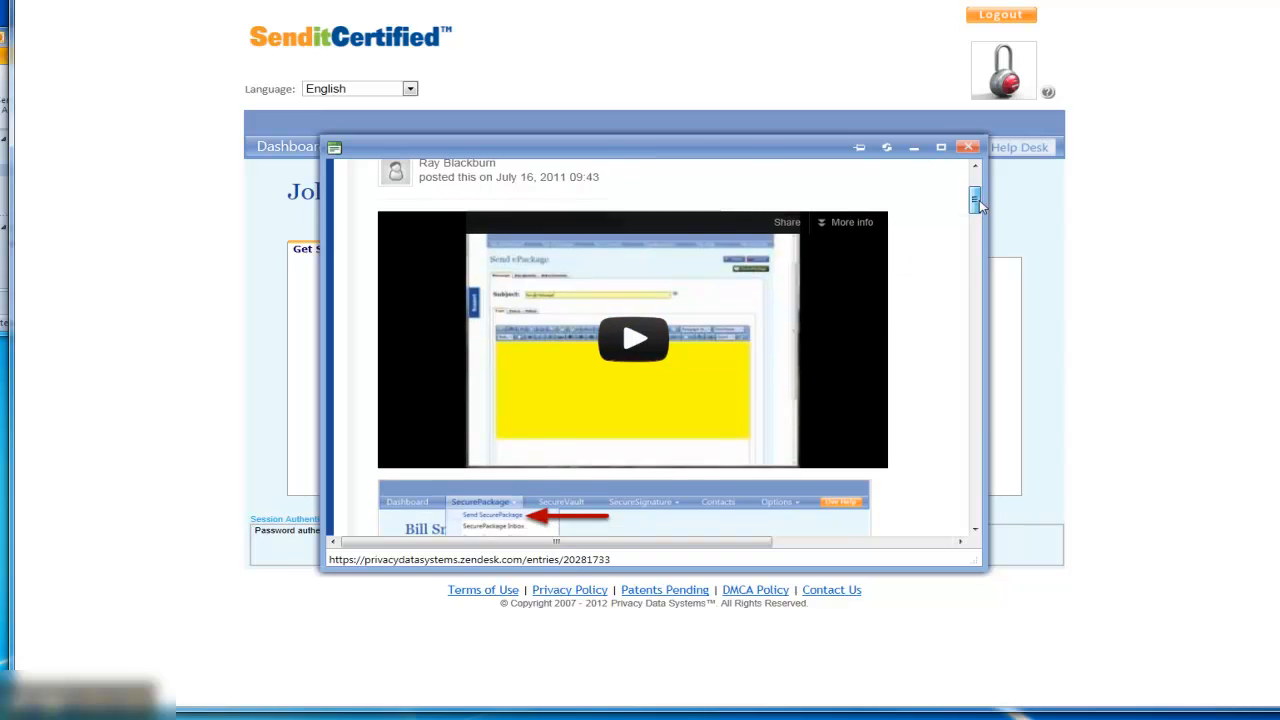
left_click(966, 148)
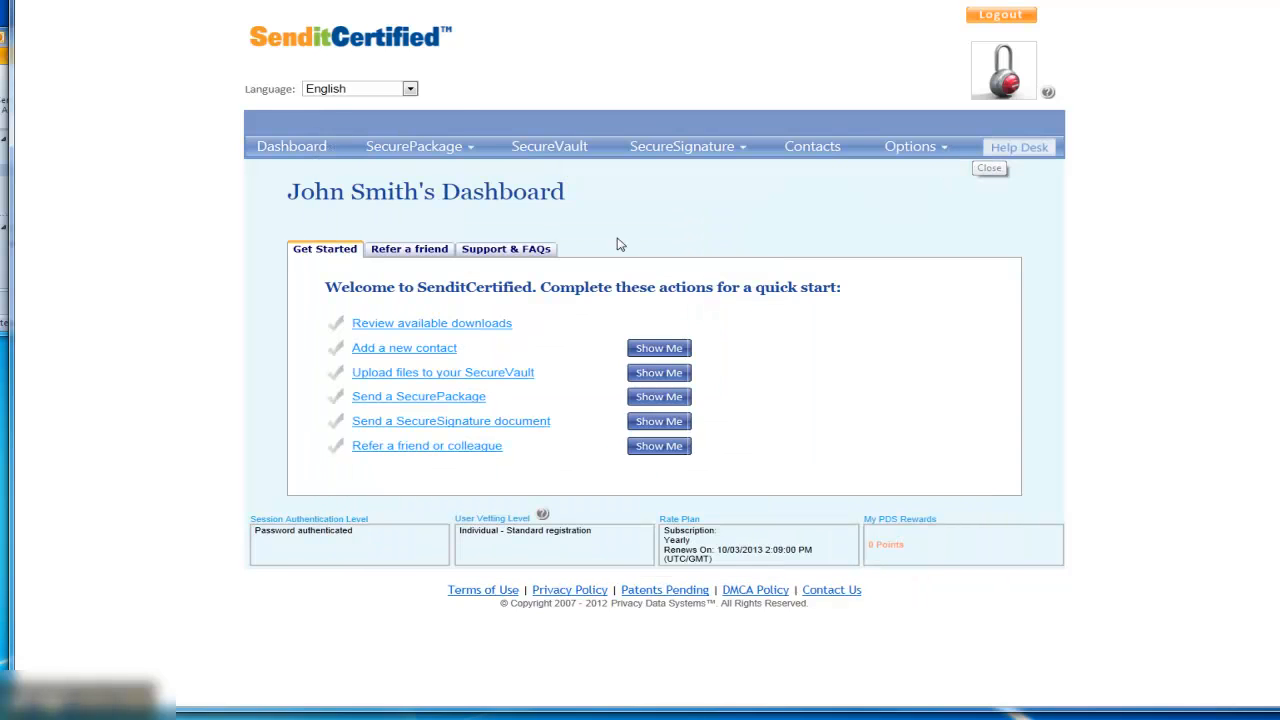
Show the Support & FAQs topics on the dashboard.
left_click(504, 248)
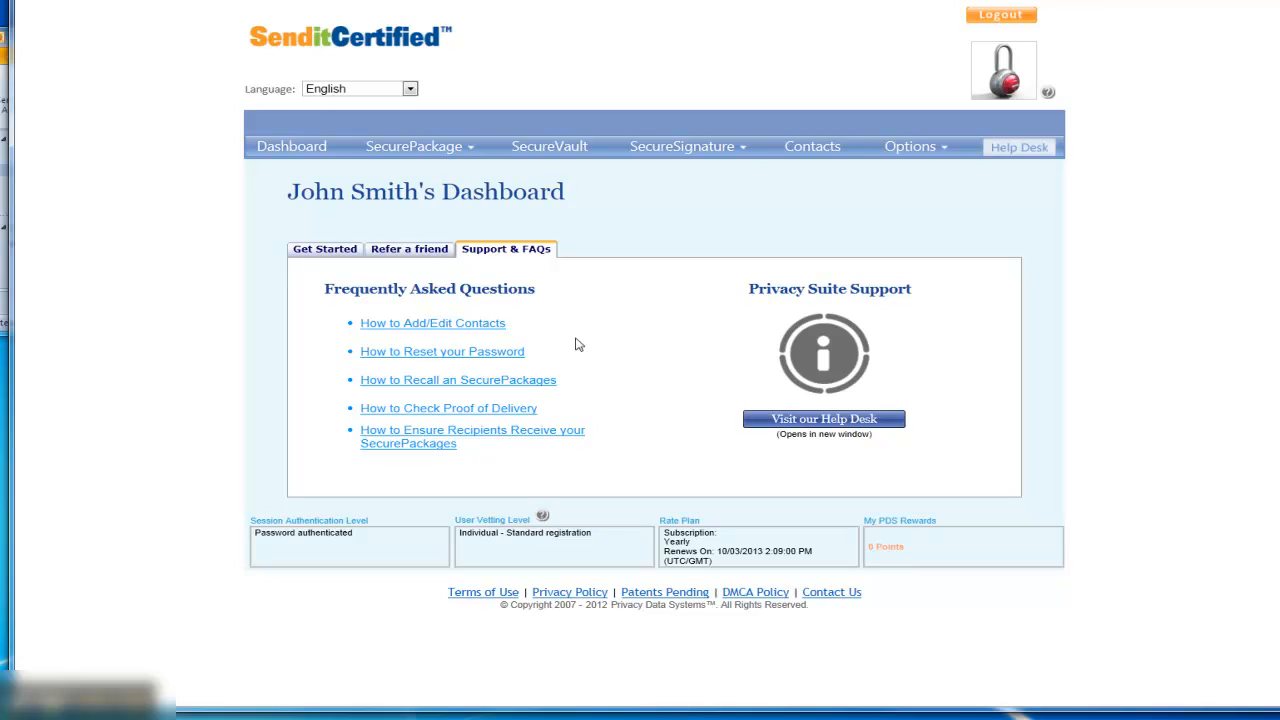
mouse_move(372, 212)
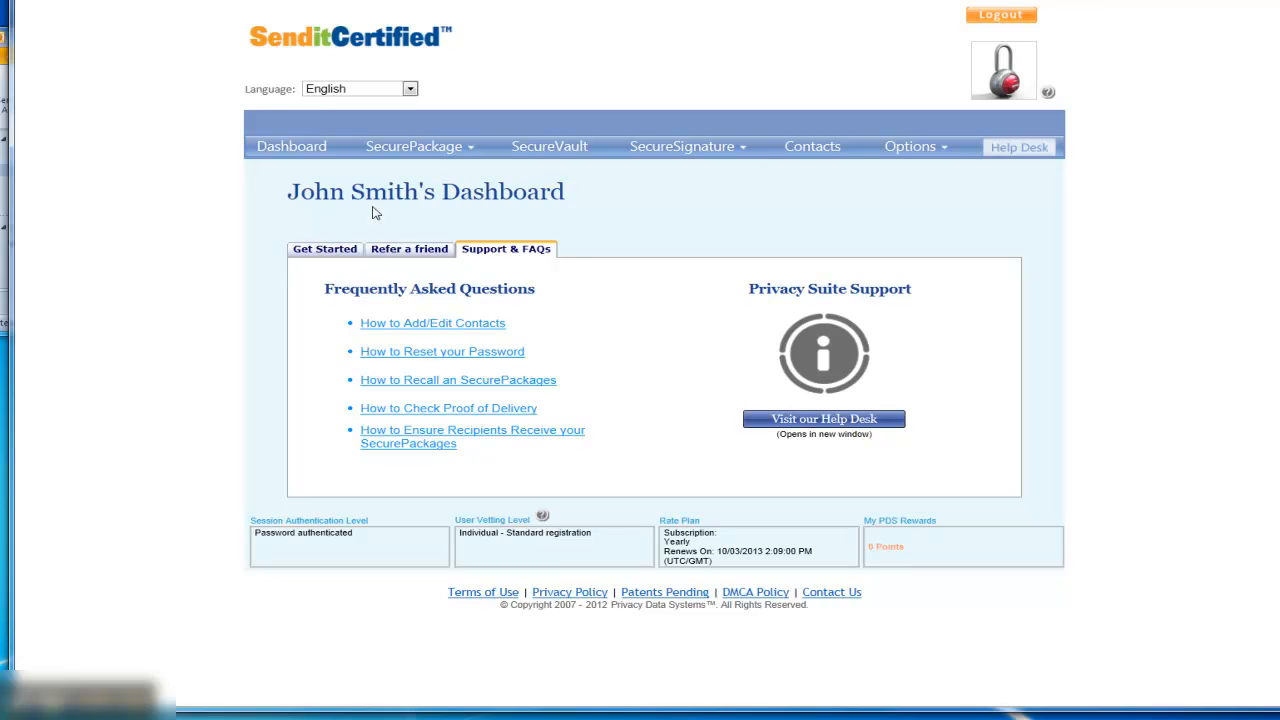
left_click(414, 146)
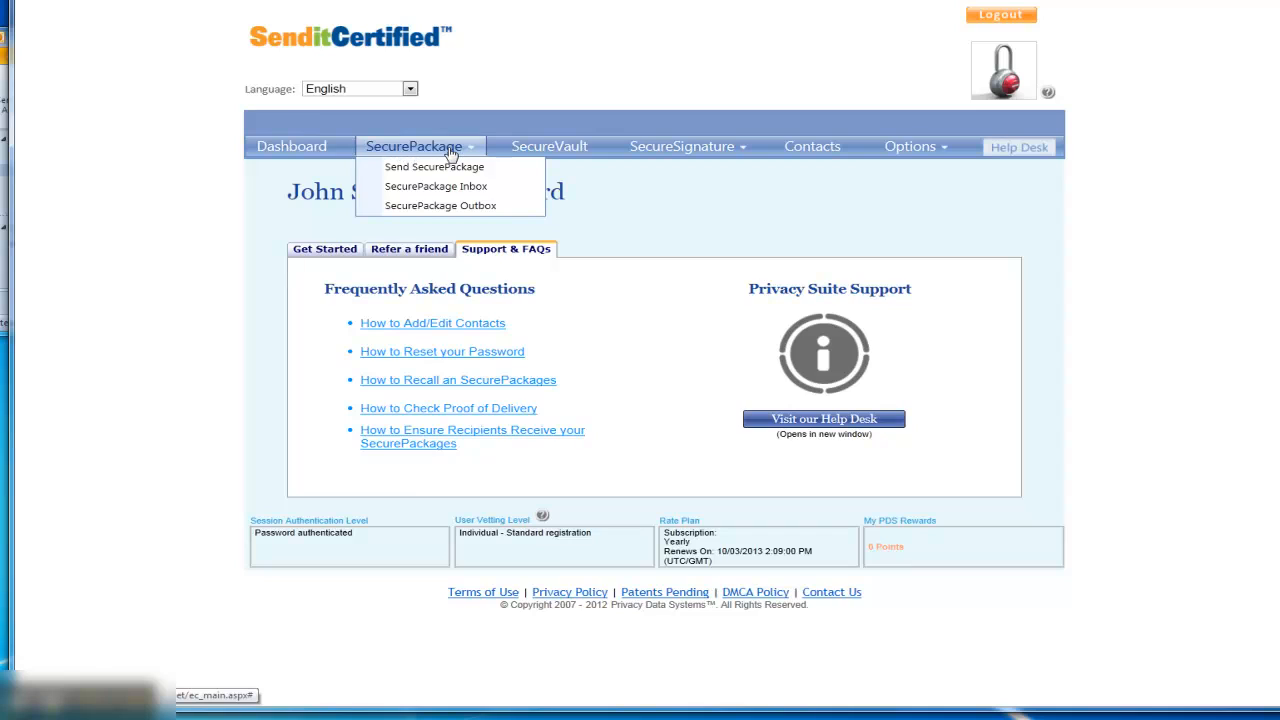
mouse_move(450, 156)
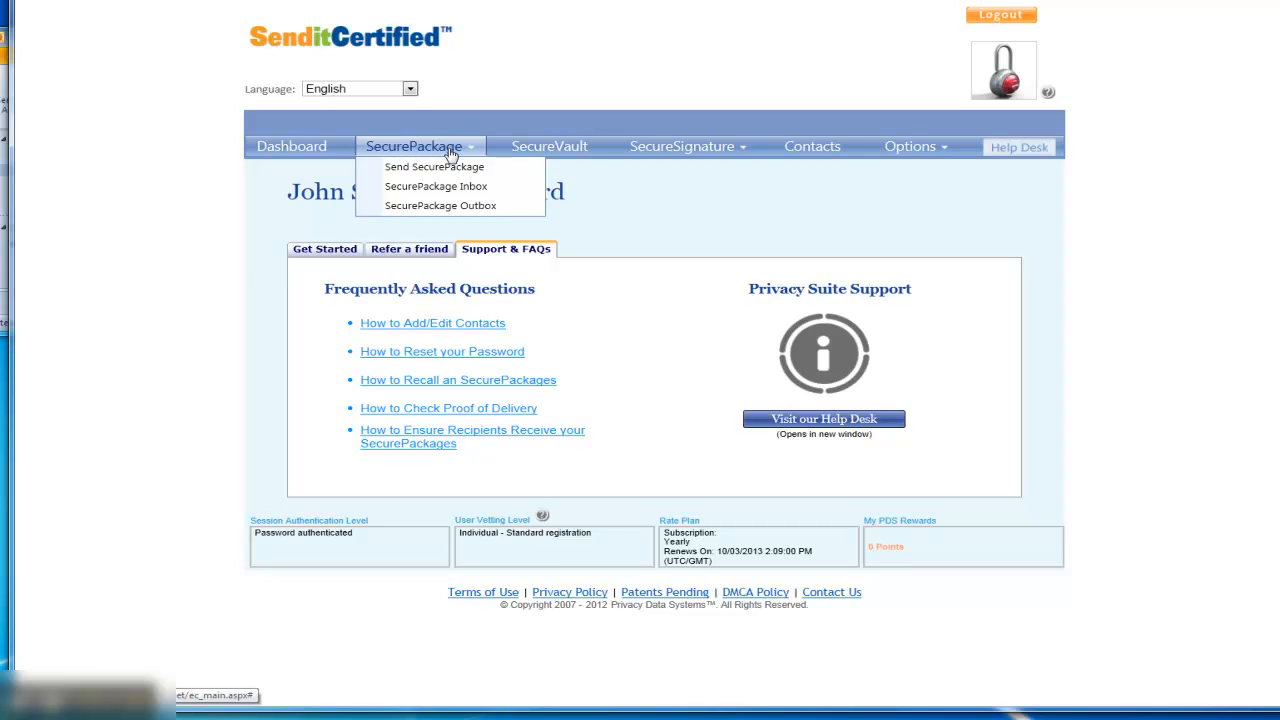
mouse_move(412, 150)
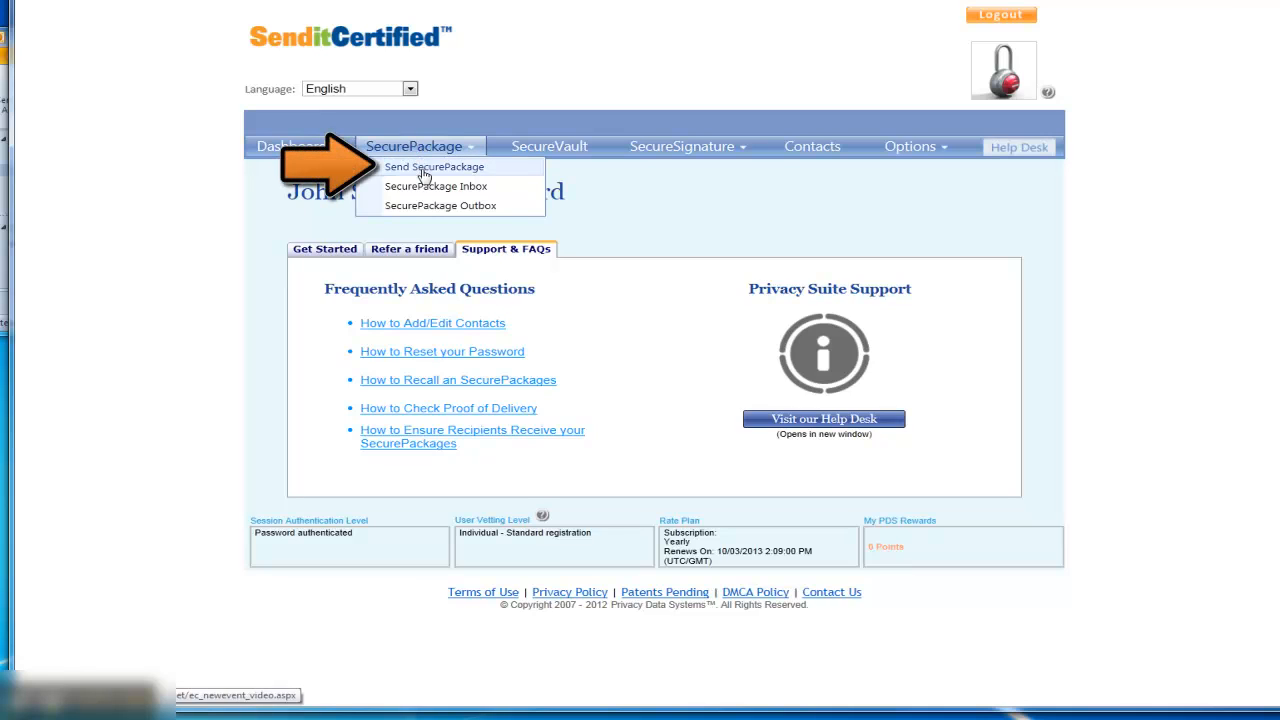
Start a new Send SecurePackage composer from the SecurePackage menu.
left_click(434, 166)
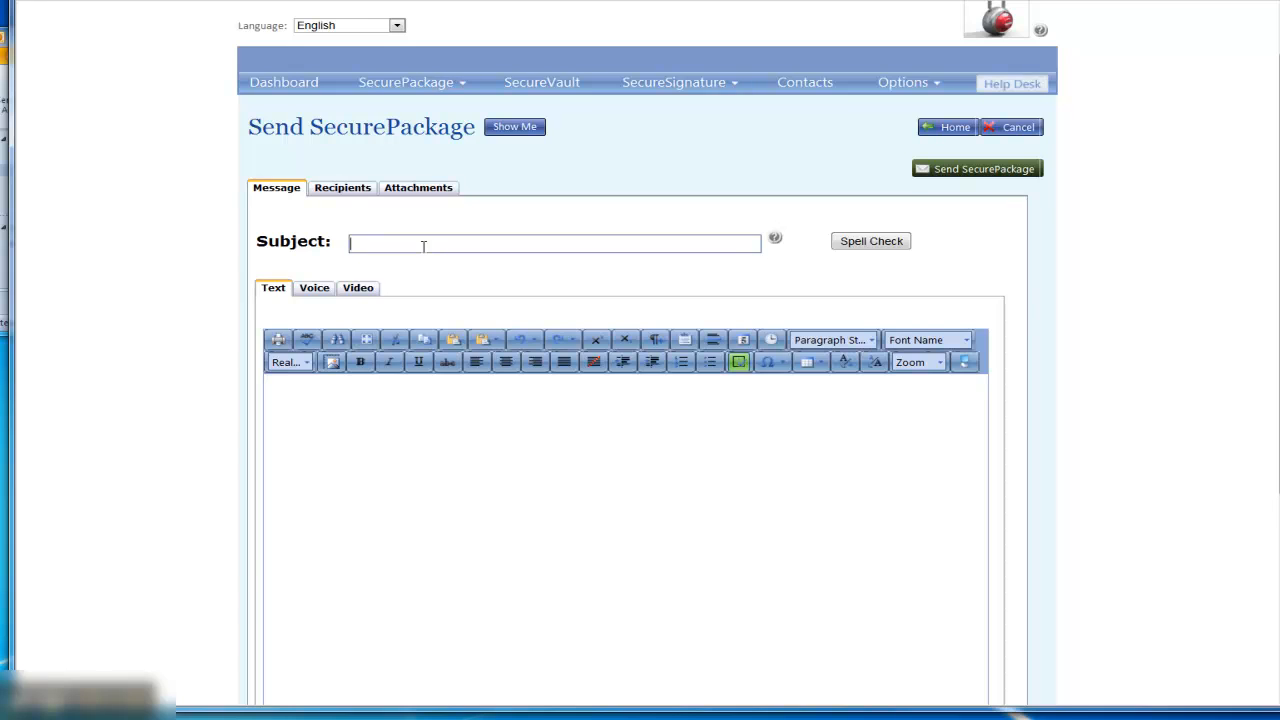
Enter subject 'Sample Medical Record' and message 'Here is the record.'.
type("Sampl")
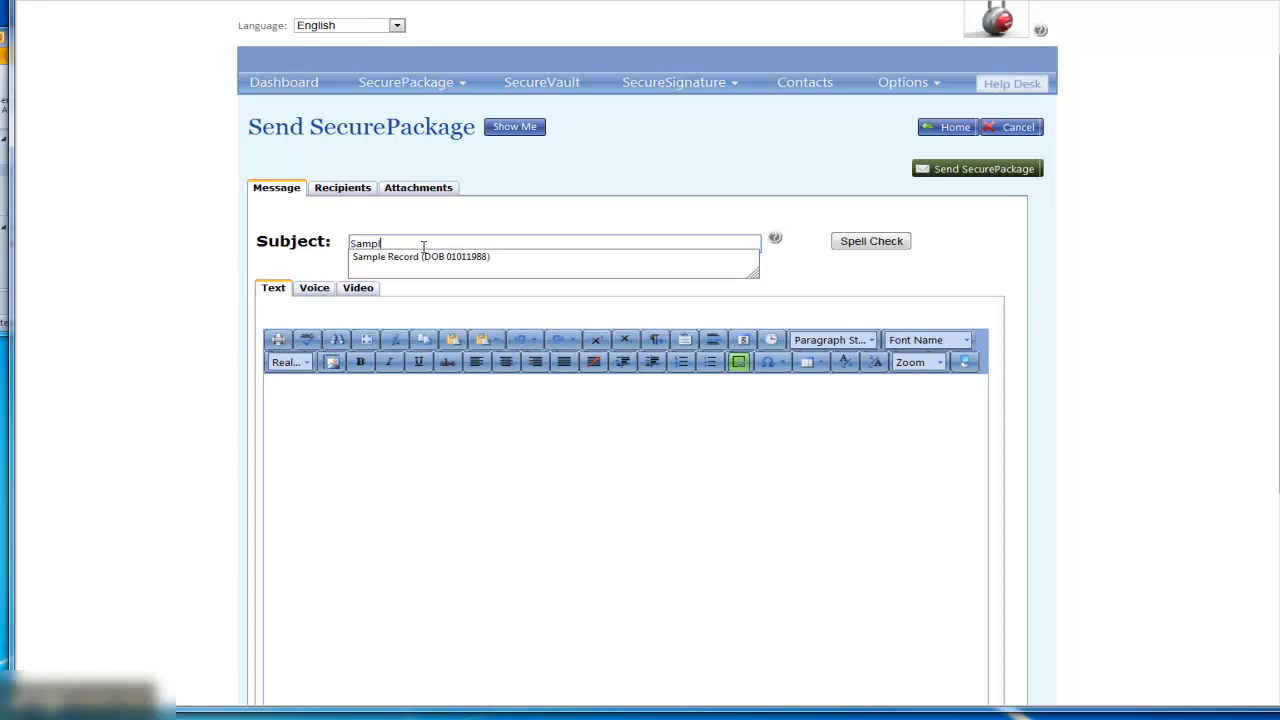
type("Sample Medical RE")
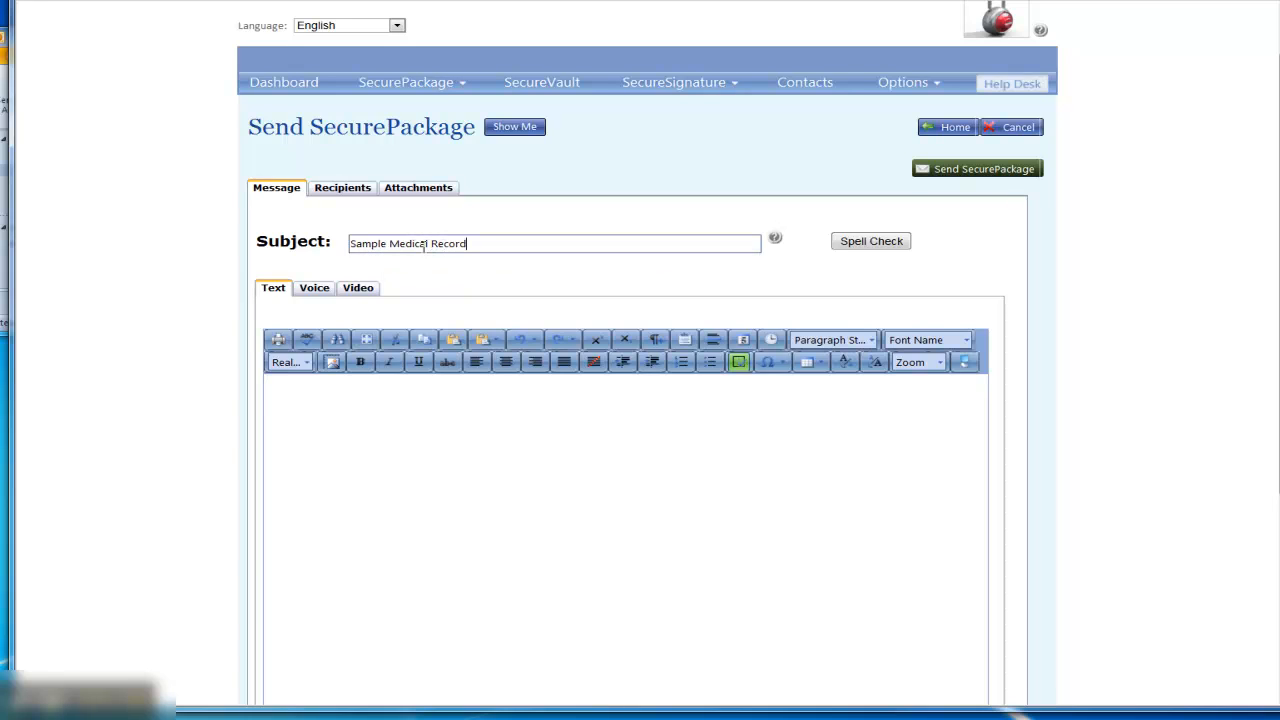
type("H")
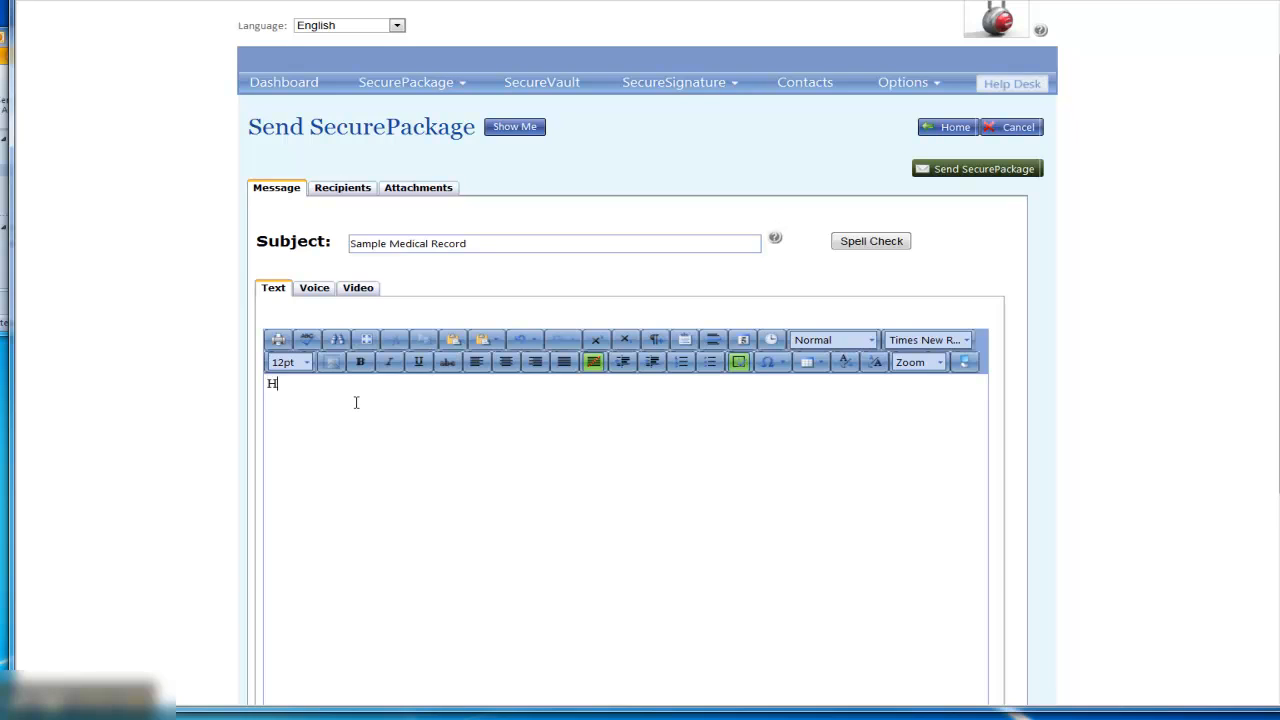
type("ere is the record.")
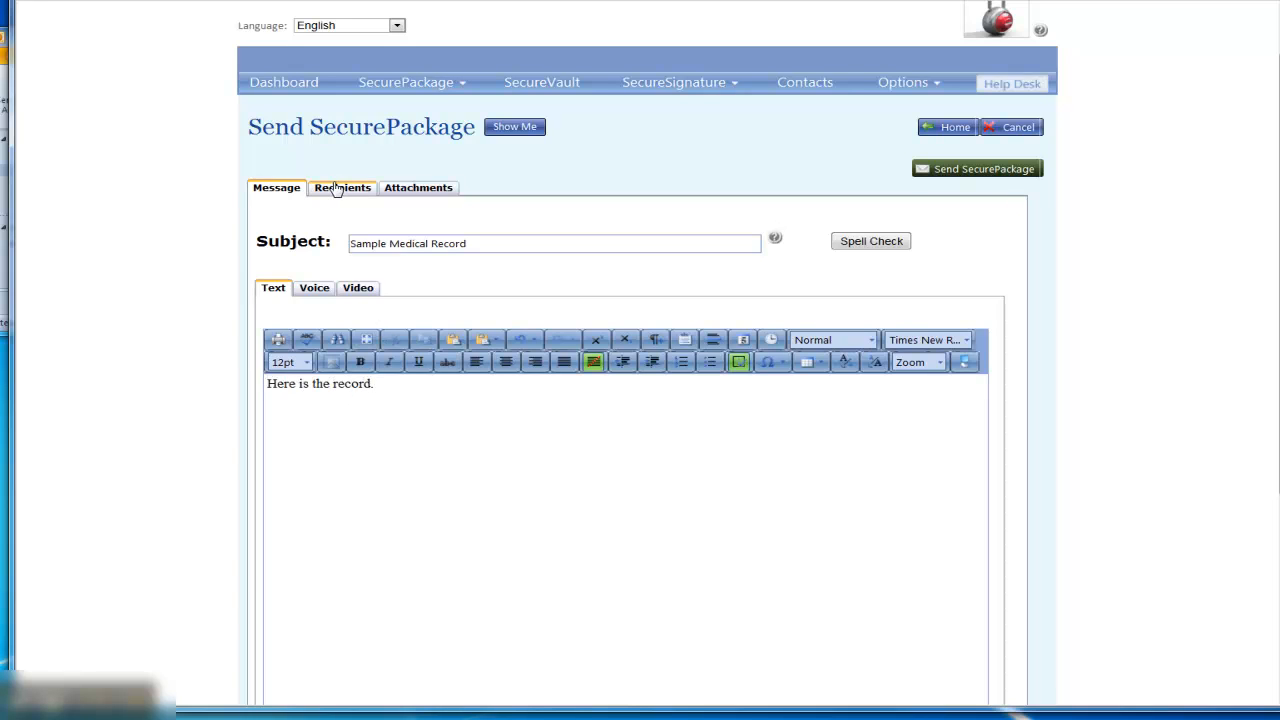
left_click(342, 188)
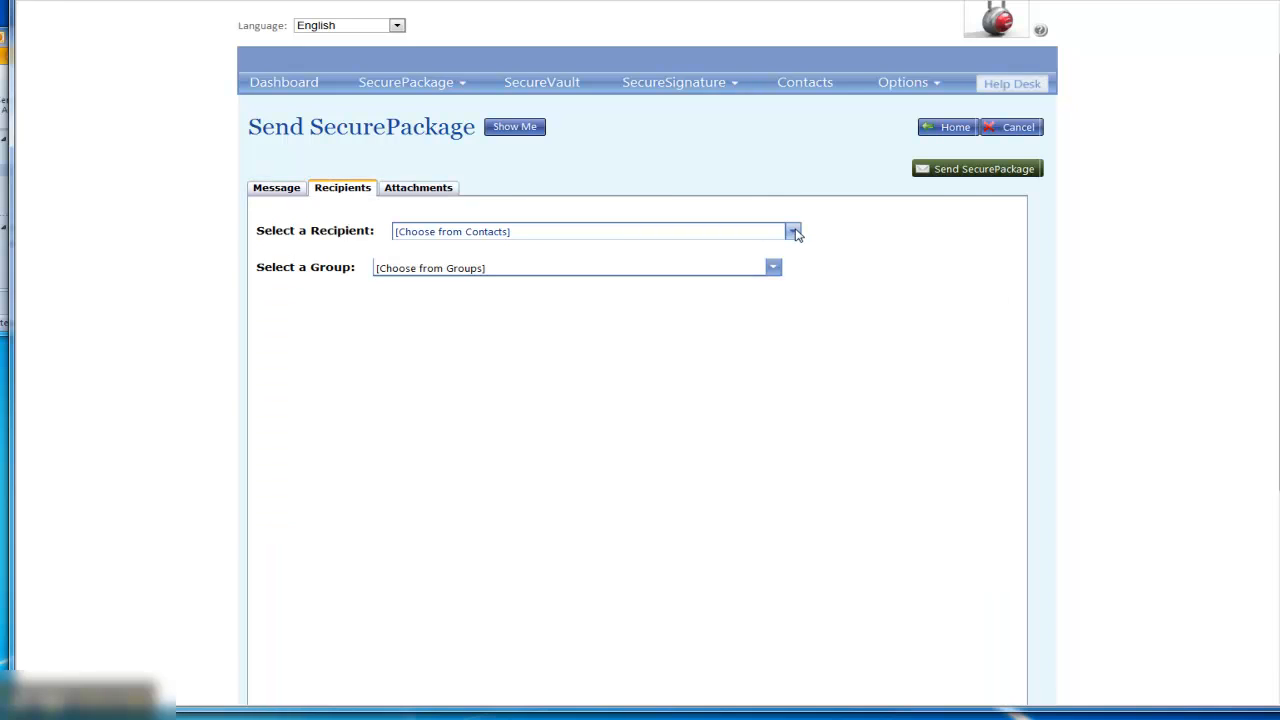
left_click(792, 232)
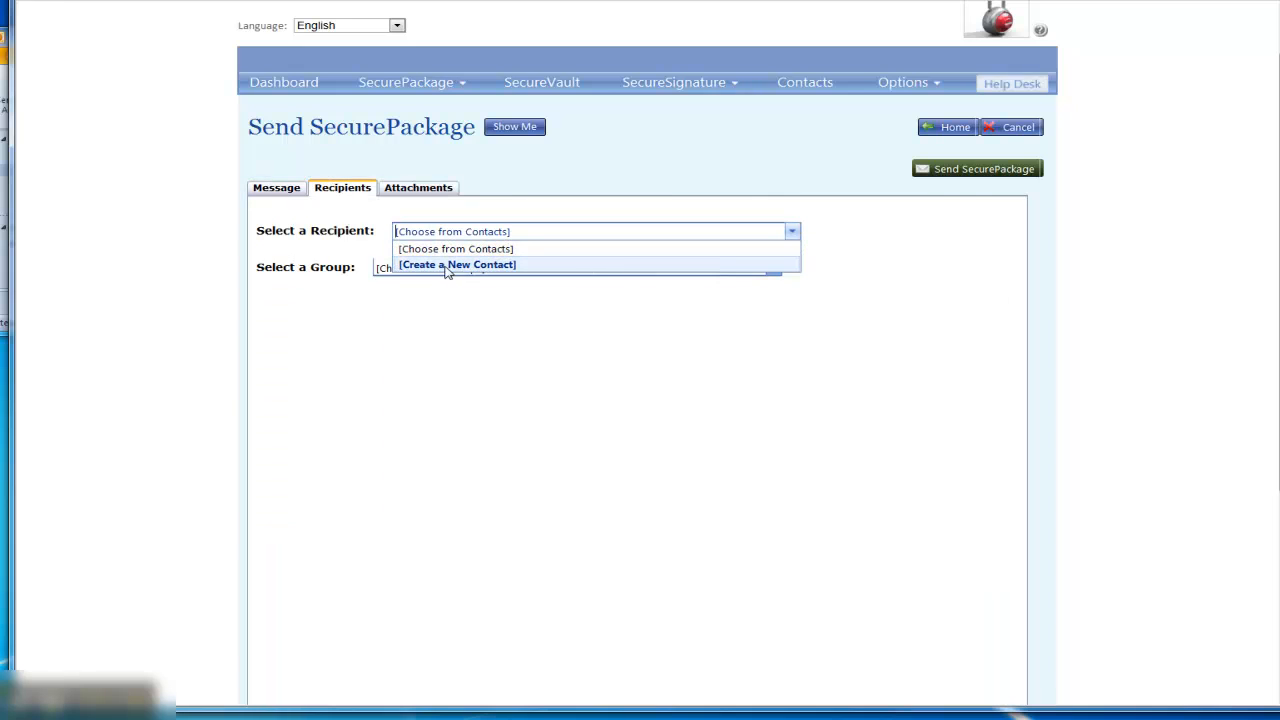
left_click(456, 264)
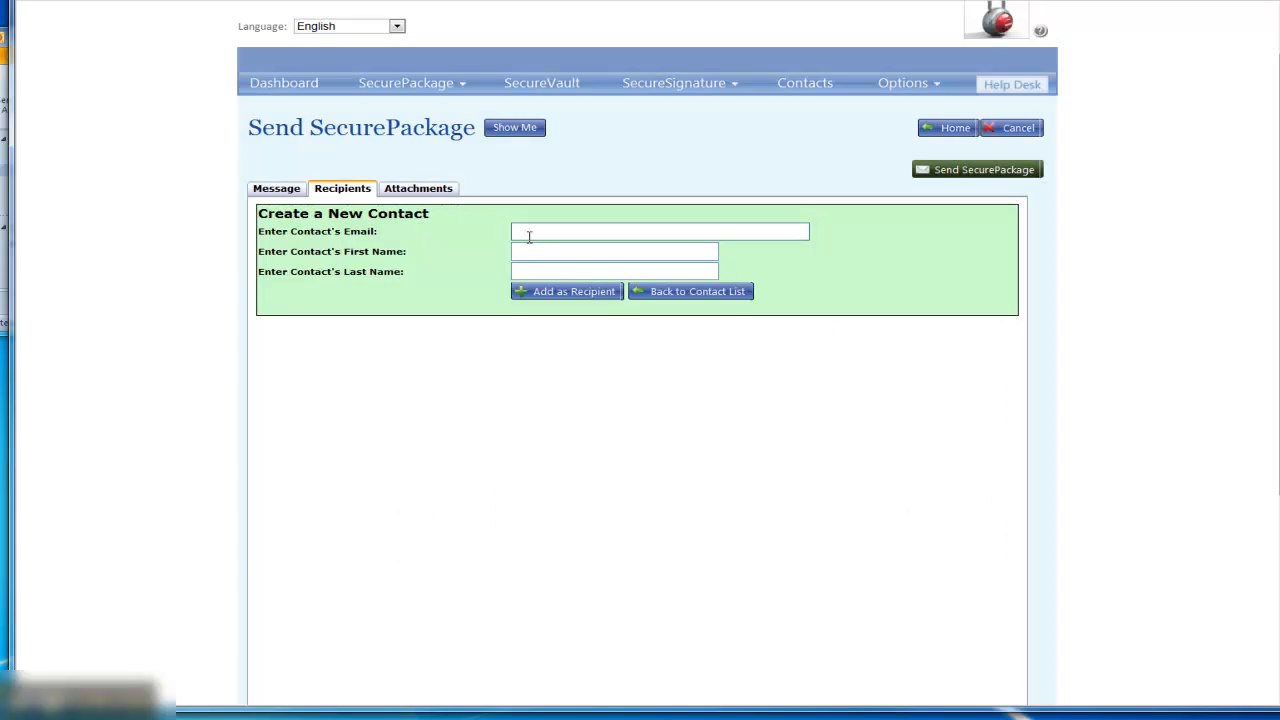
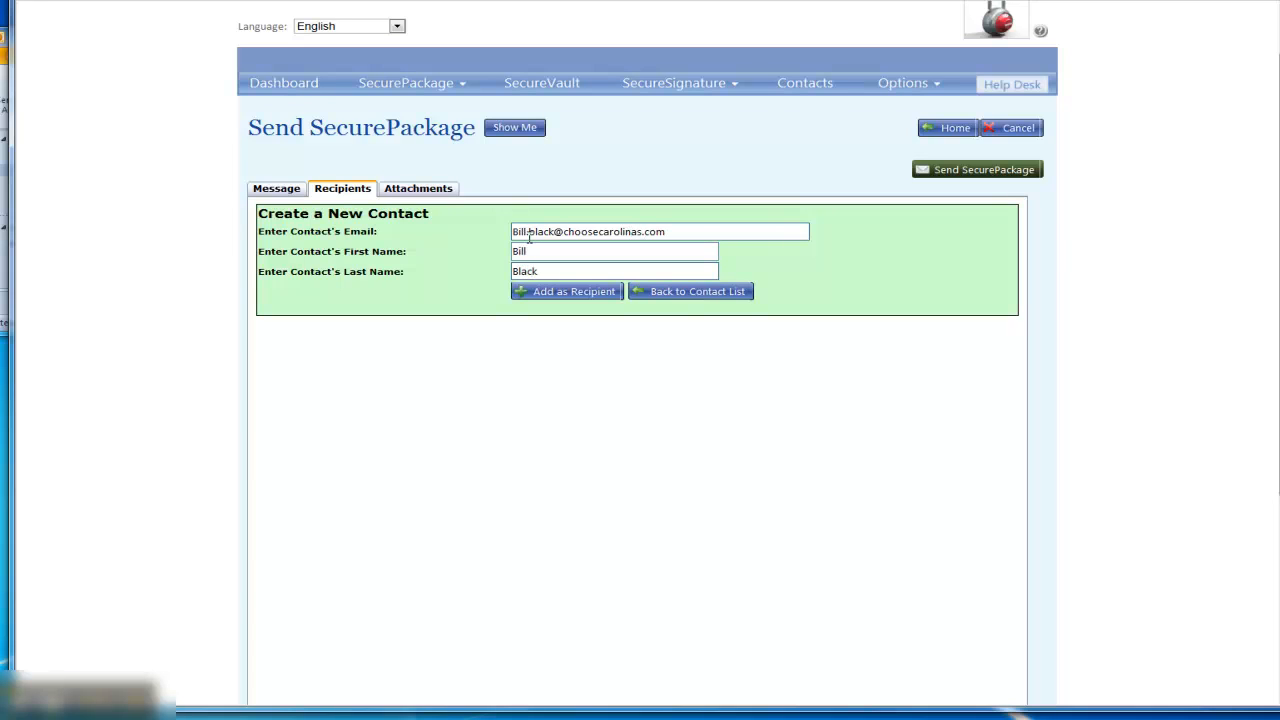
left_click(566, 292)
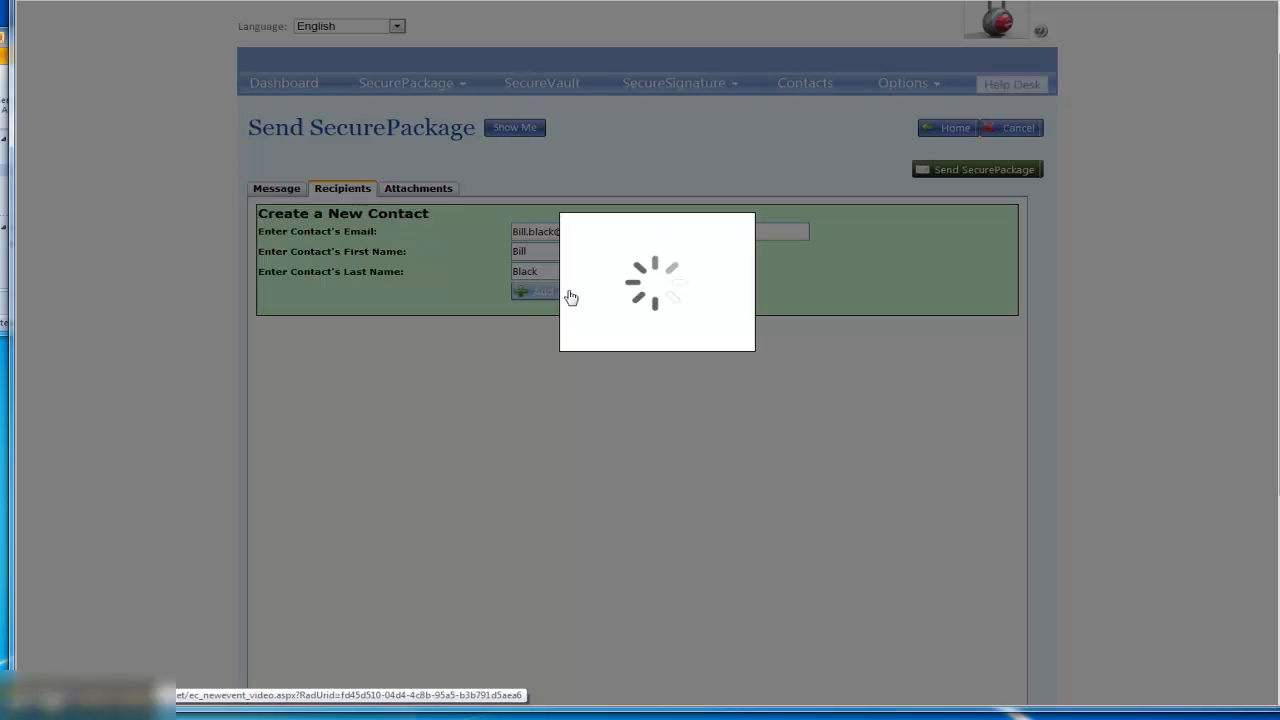
left_click(536, 292)
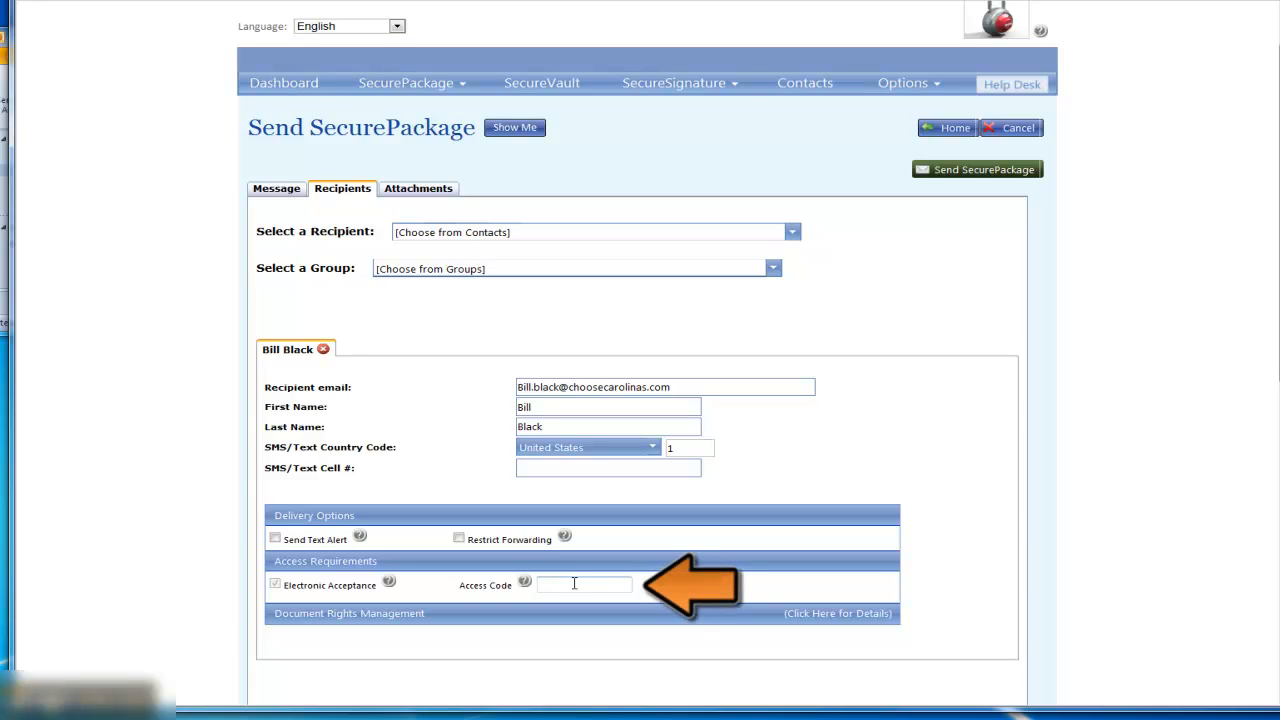
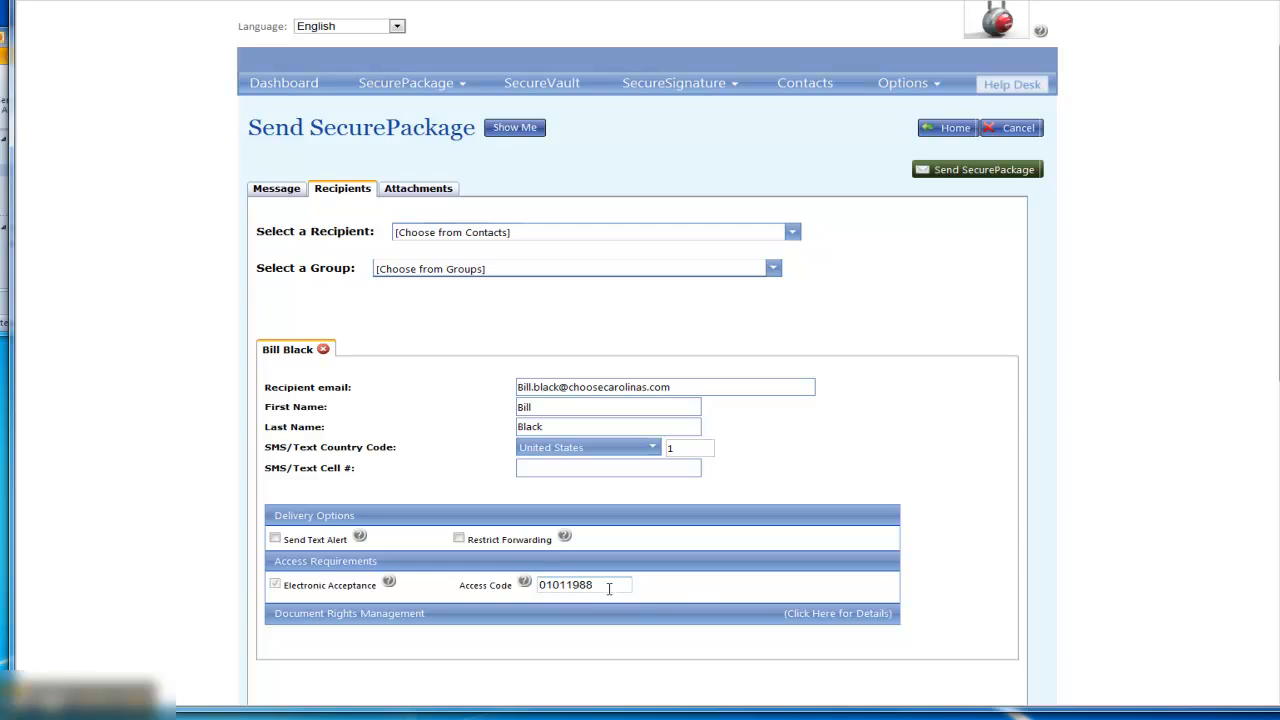
mouse_move(418, 188)
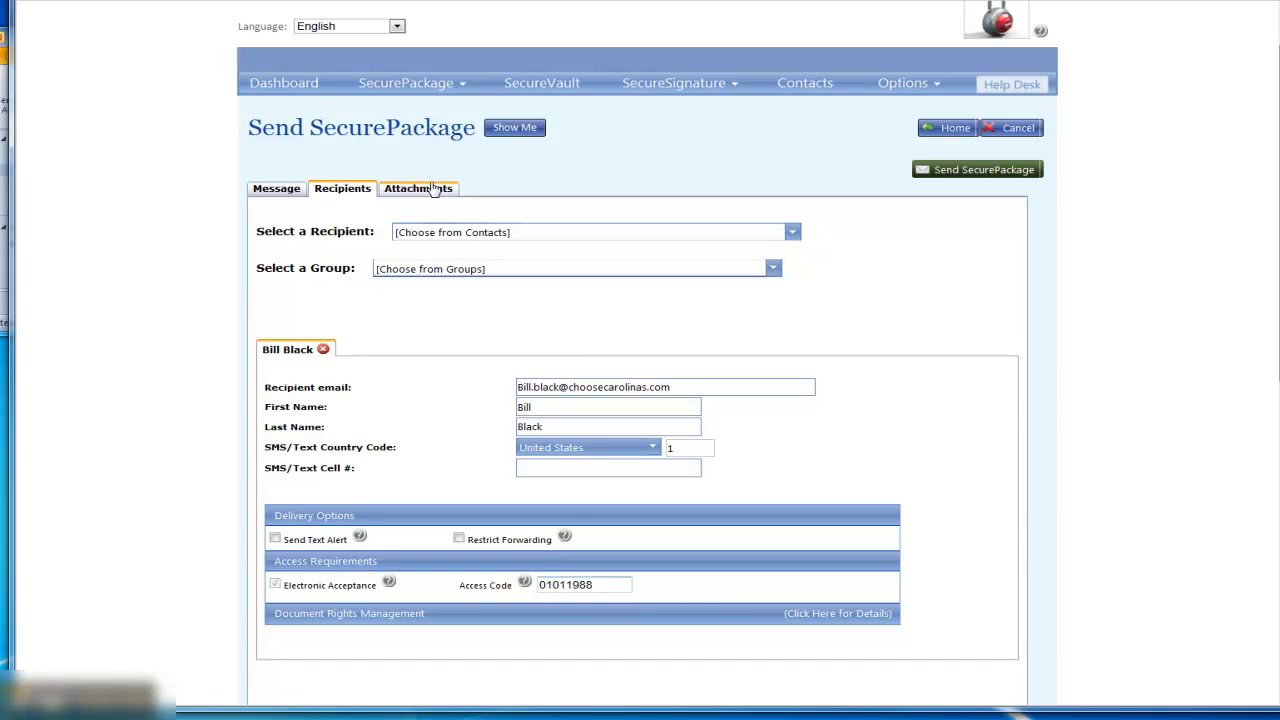
In Attachments, choose to upload a new file to the SecureVault.
left_click(418, 188)
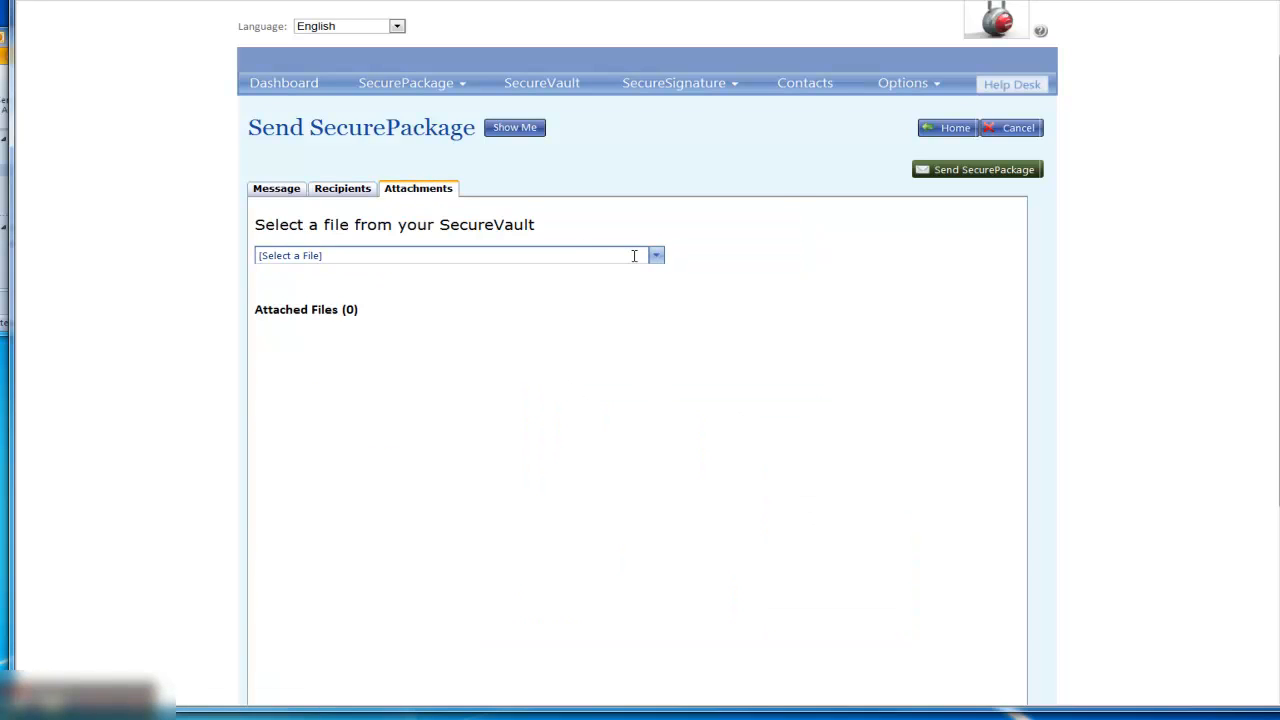
left_click(656, 256)
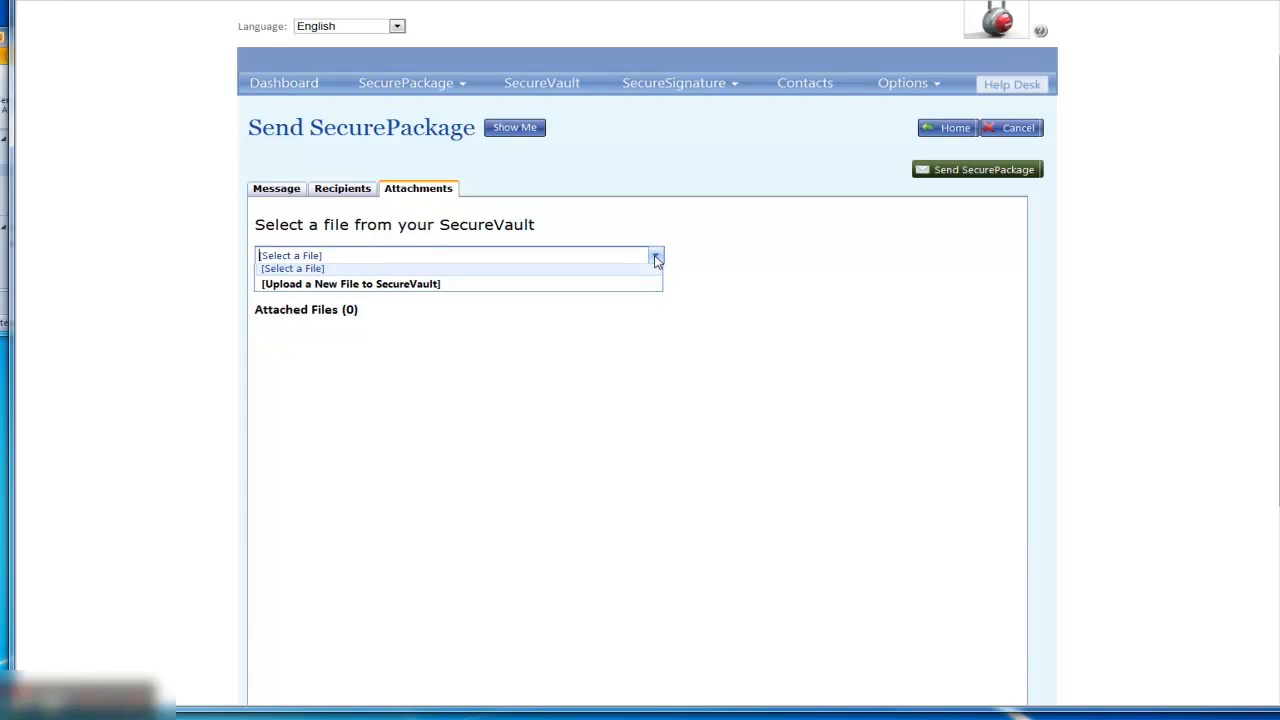
left_click(350, 284)
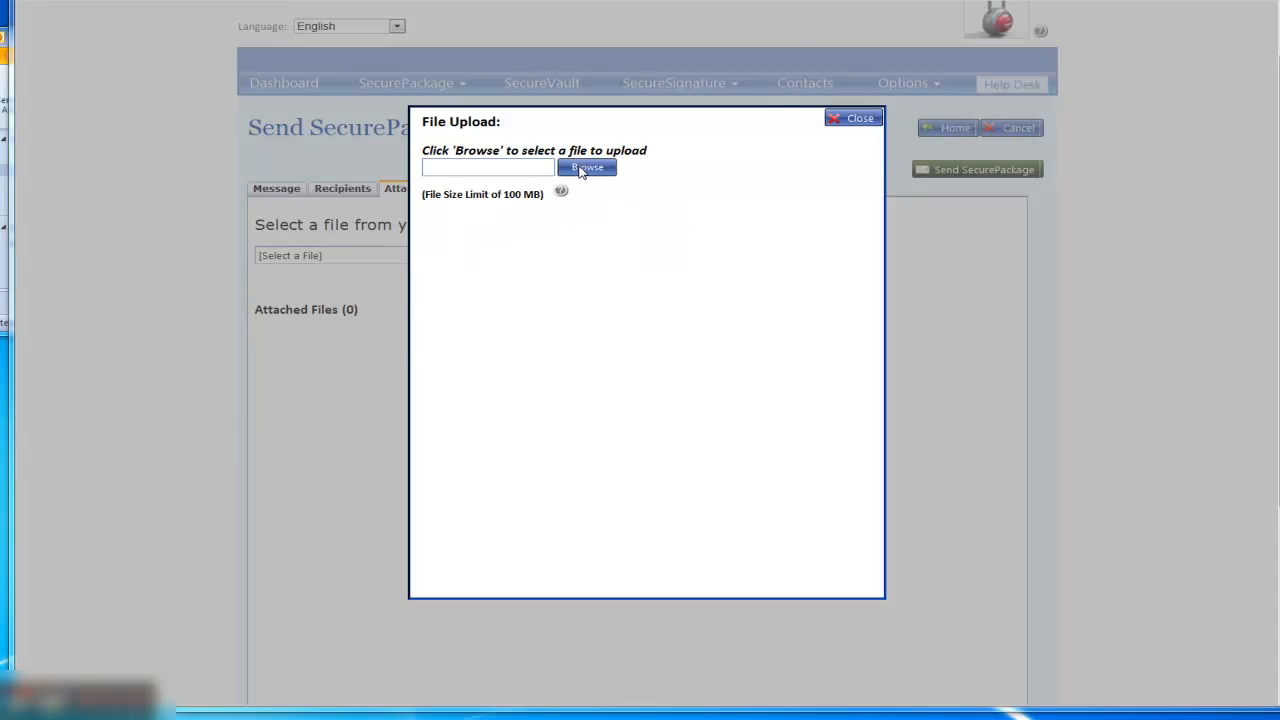
Browse to A Patient Folder in Details view and upload A-PHR_John_Smith_1-1-2012.zip as the attachment.
left_click(586, 168)
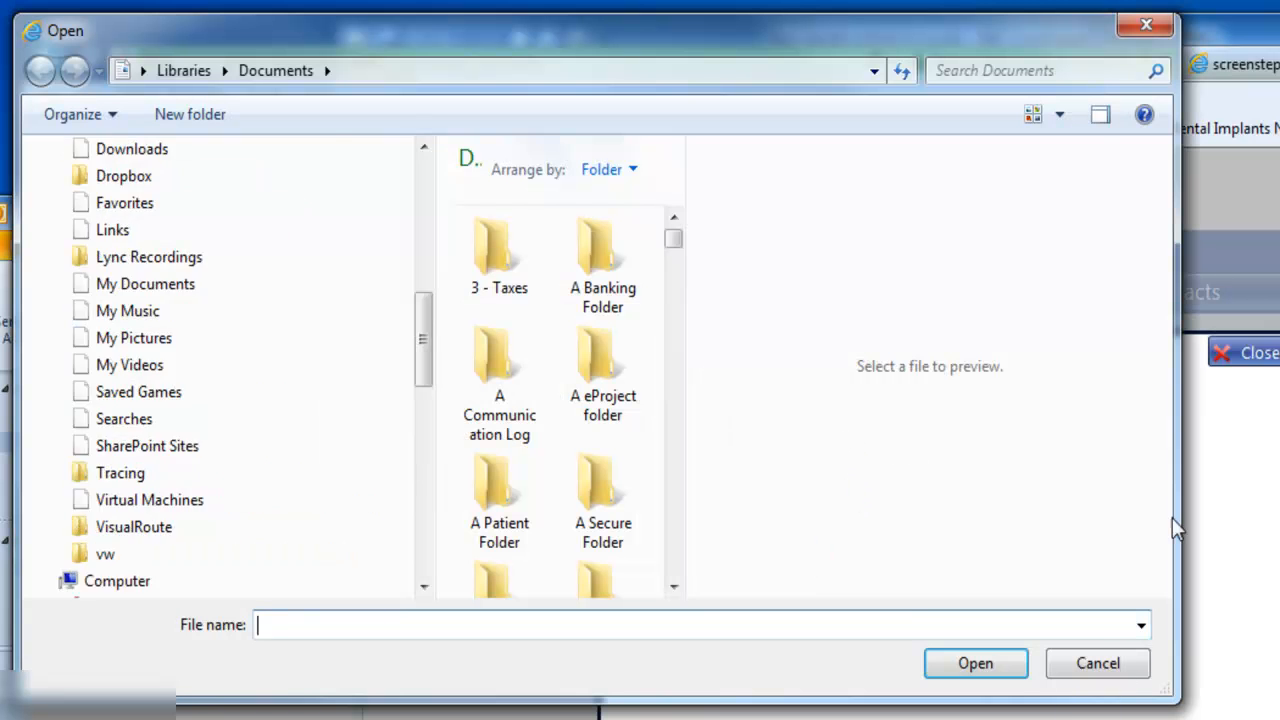
left_click(1060, 114)
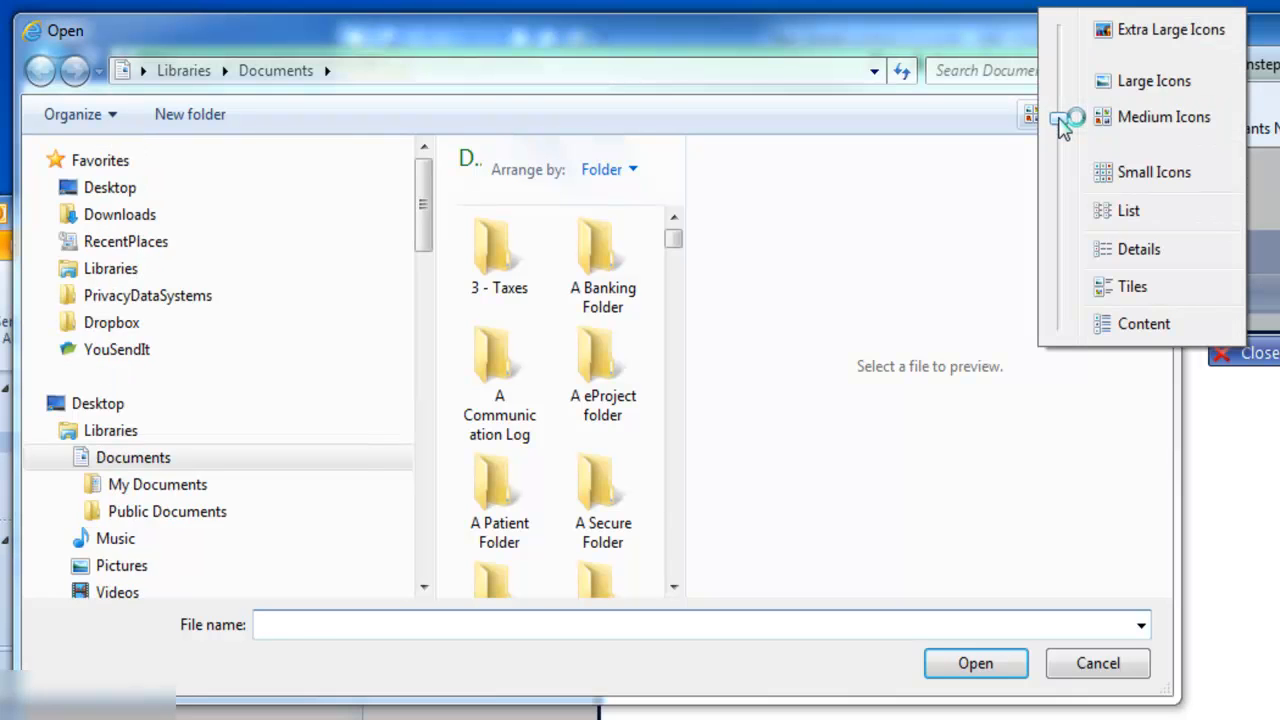
left_click(1128, 210)
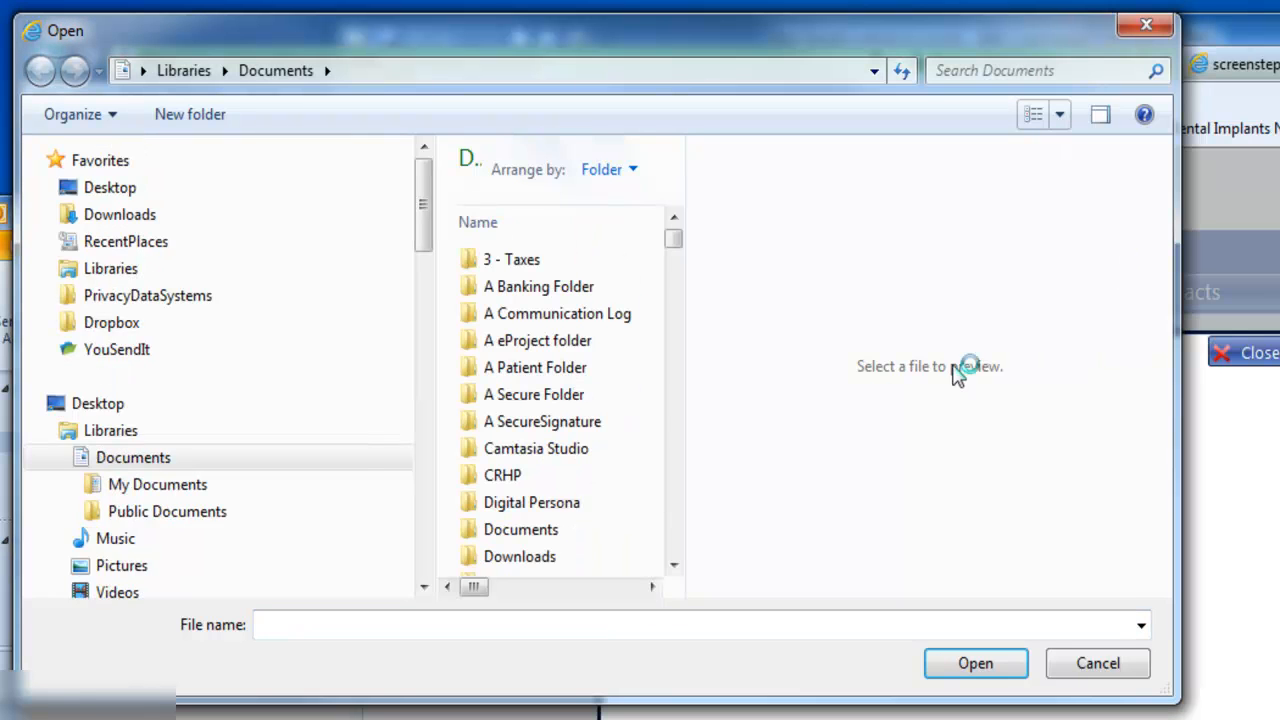
double_click(536, 368)
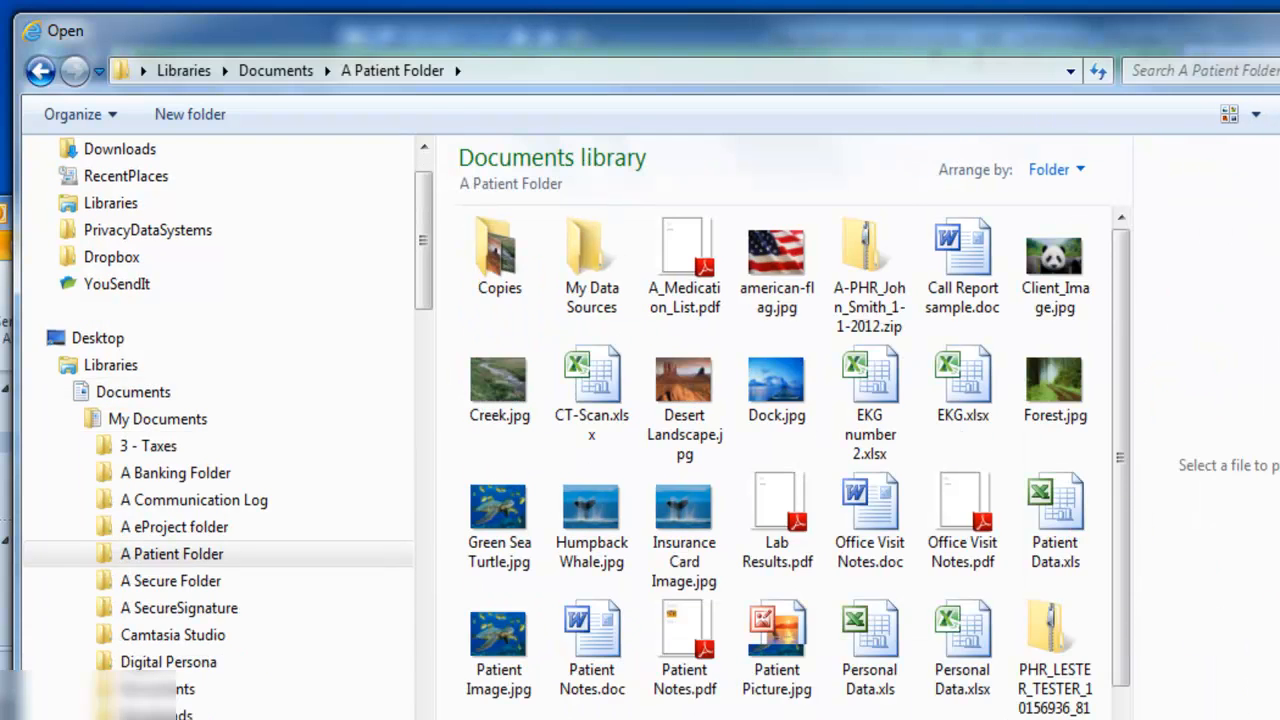
left_click(1050, 132)
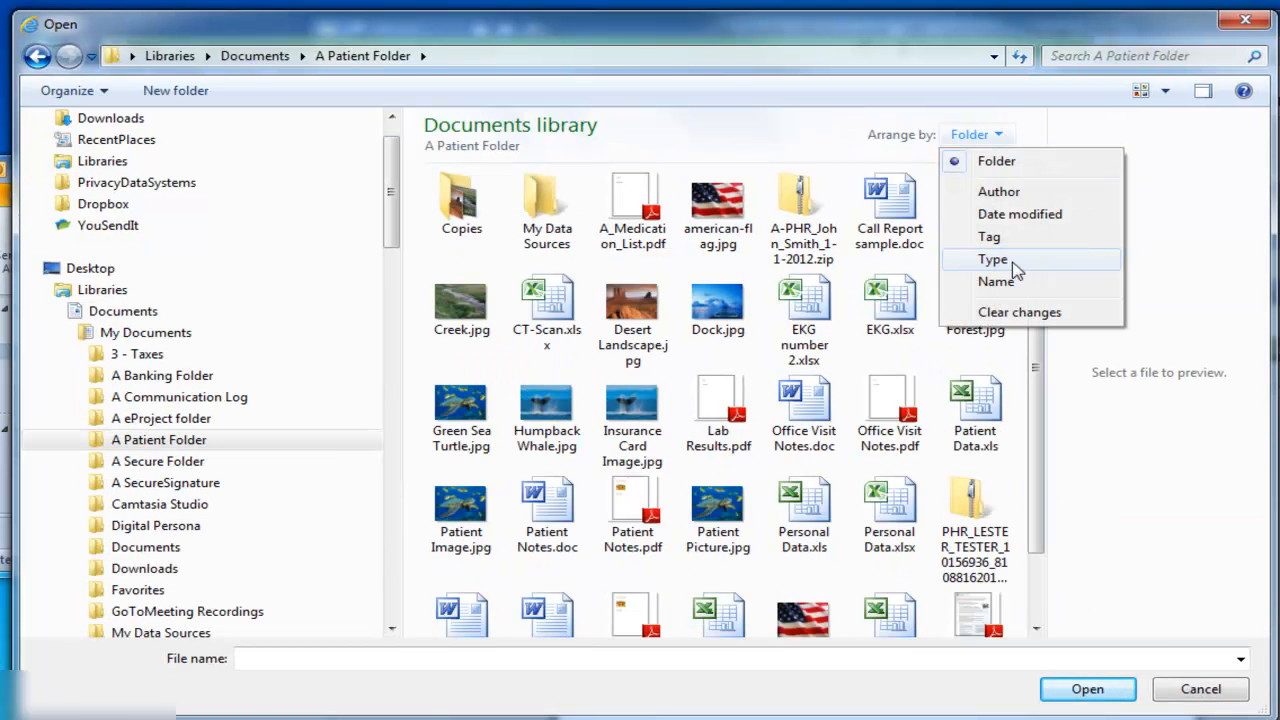
left_click(1160, 92)
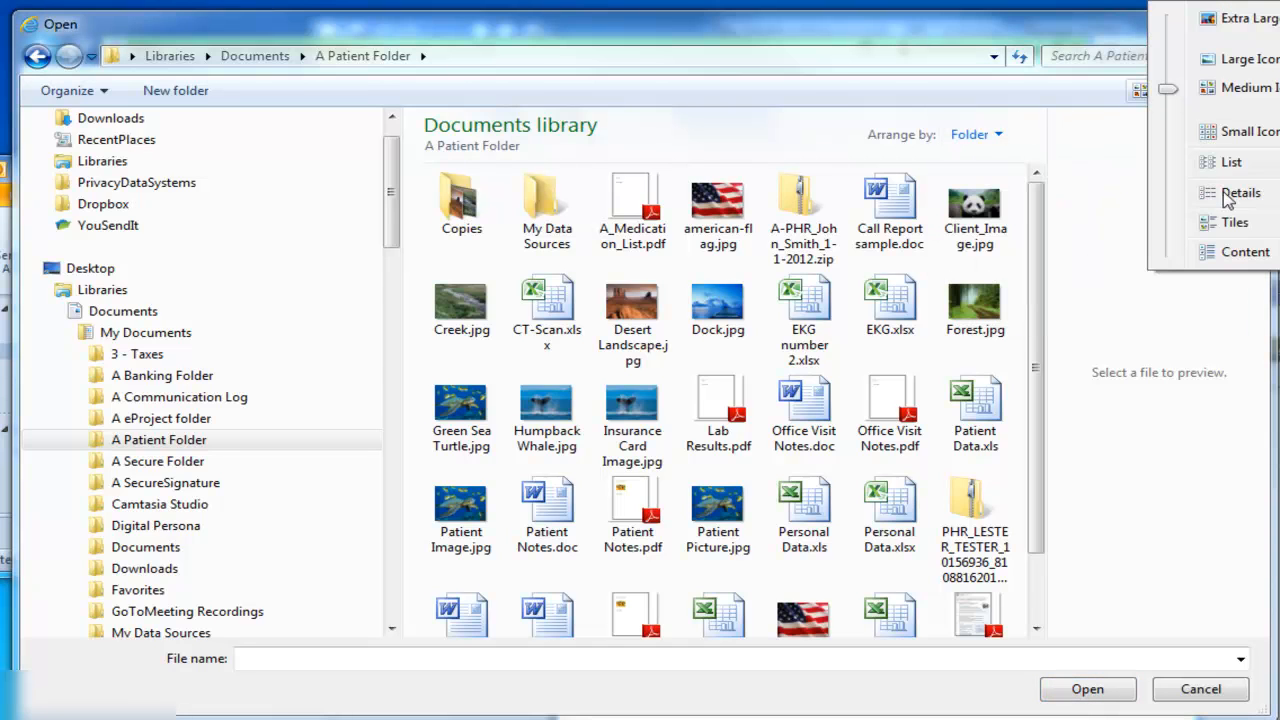
left_click(1240, 192)
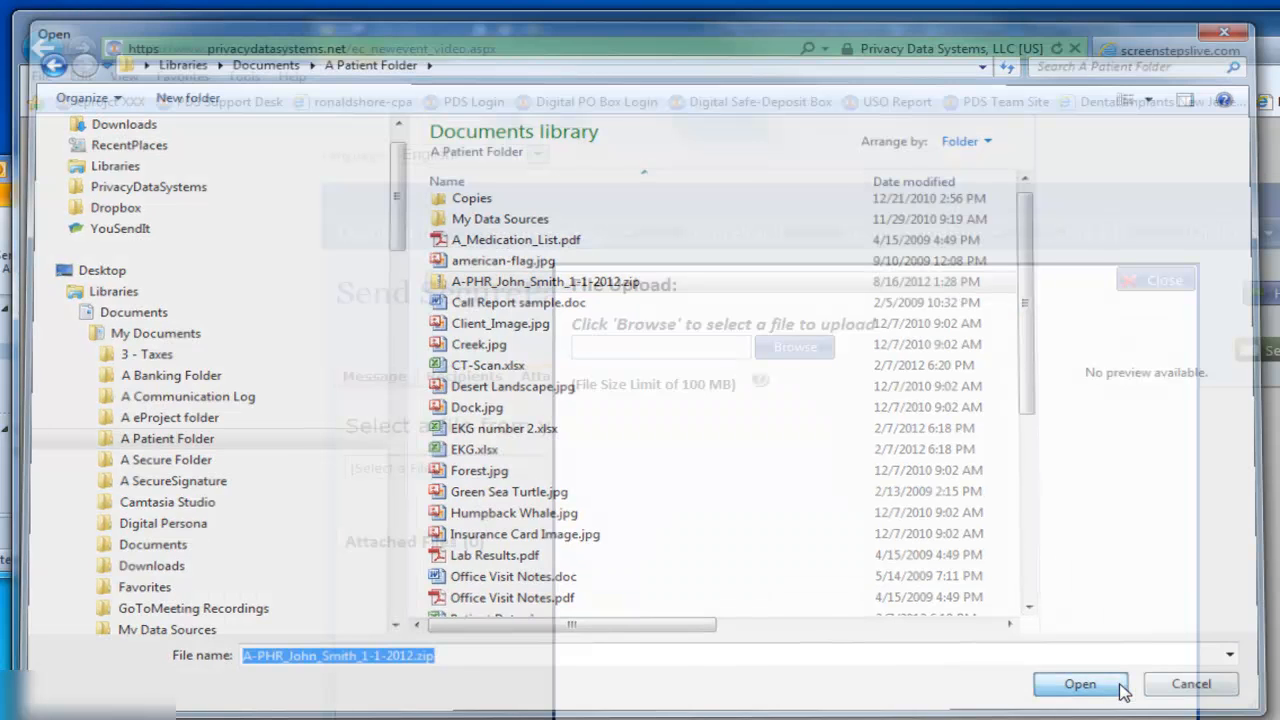
left_click(1080, 684)
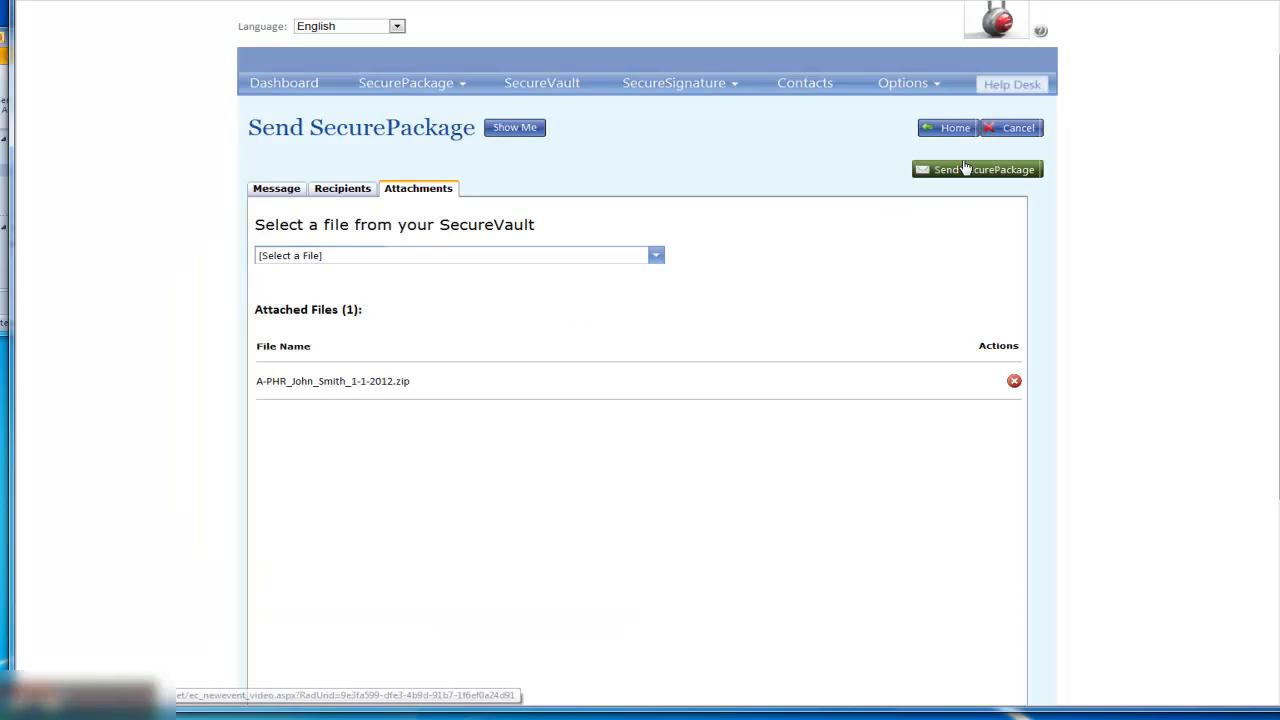
left_click(976, 168)
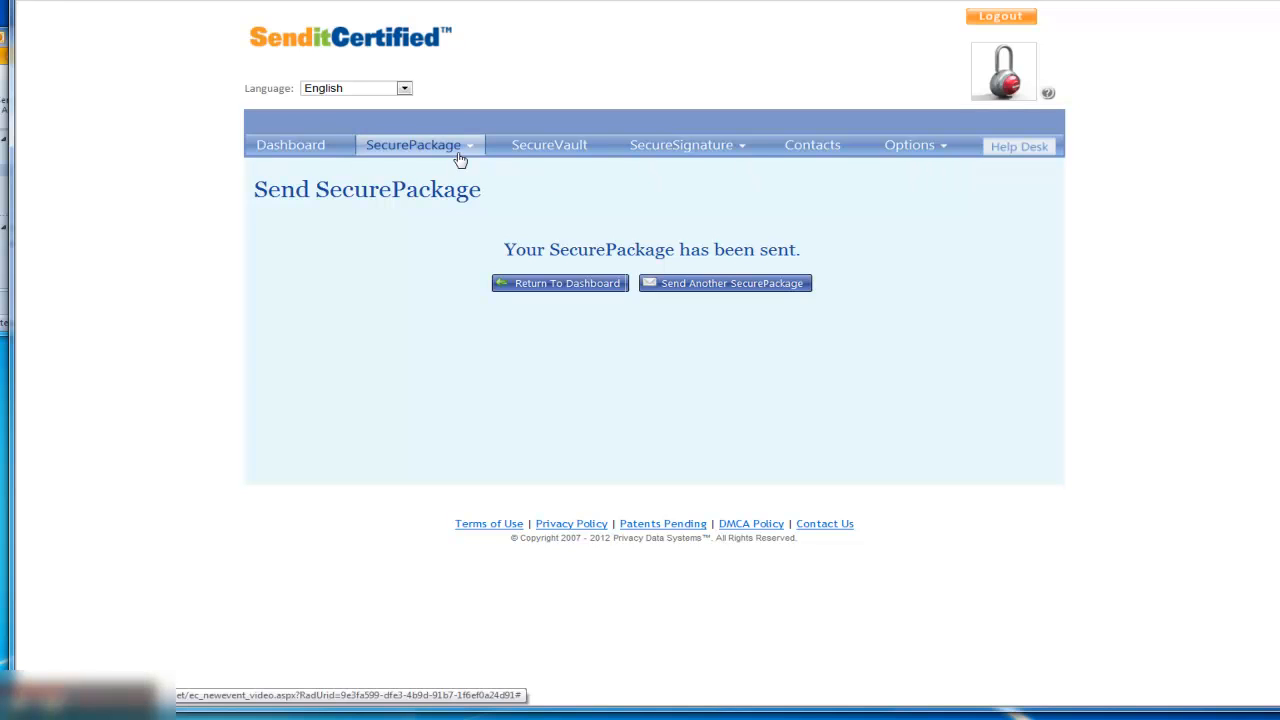
left_click(412, 144)
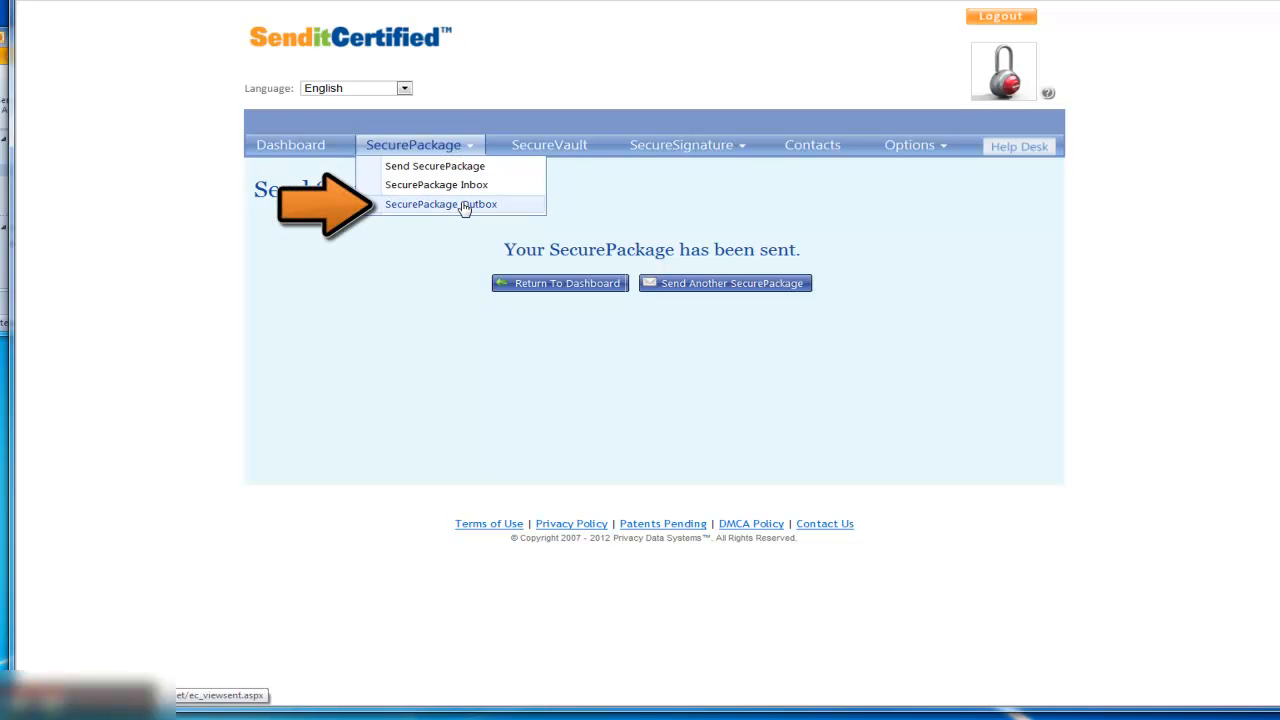
left_click(440, 204)
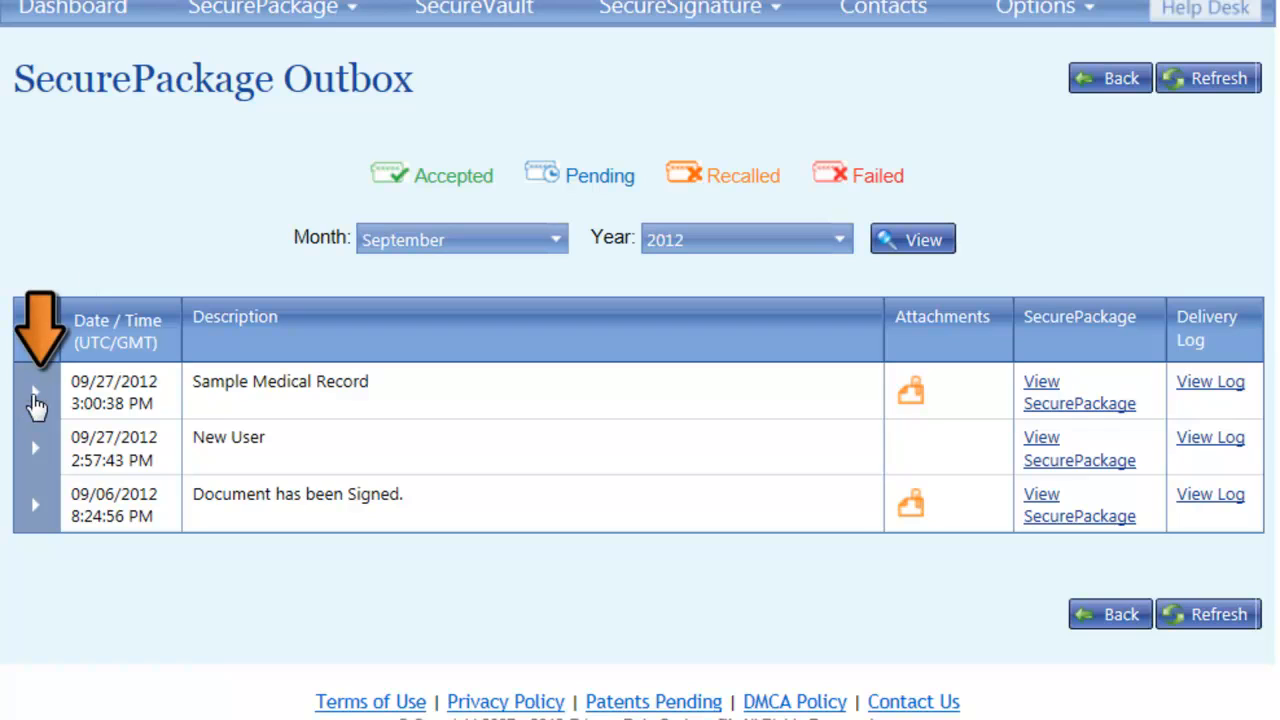
left_click(36, 392)
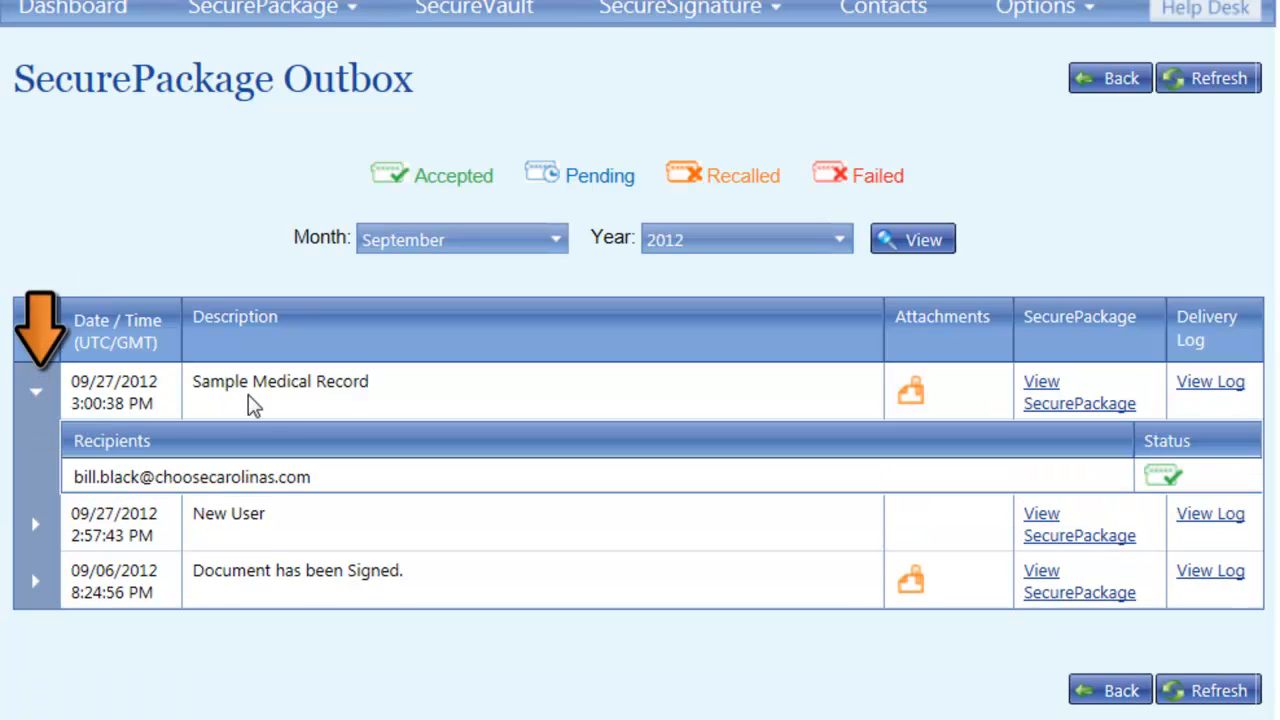
mouse_move(280, 490)
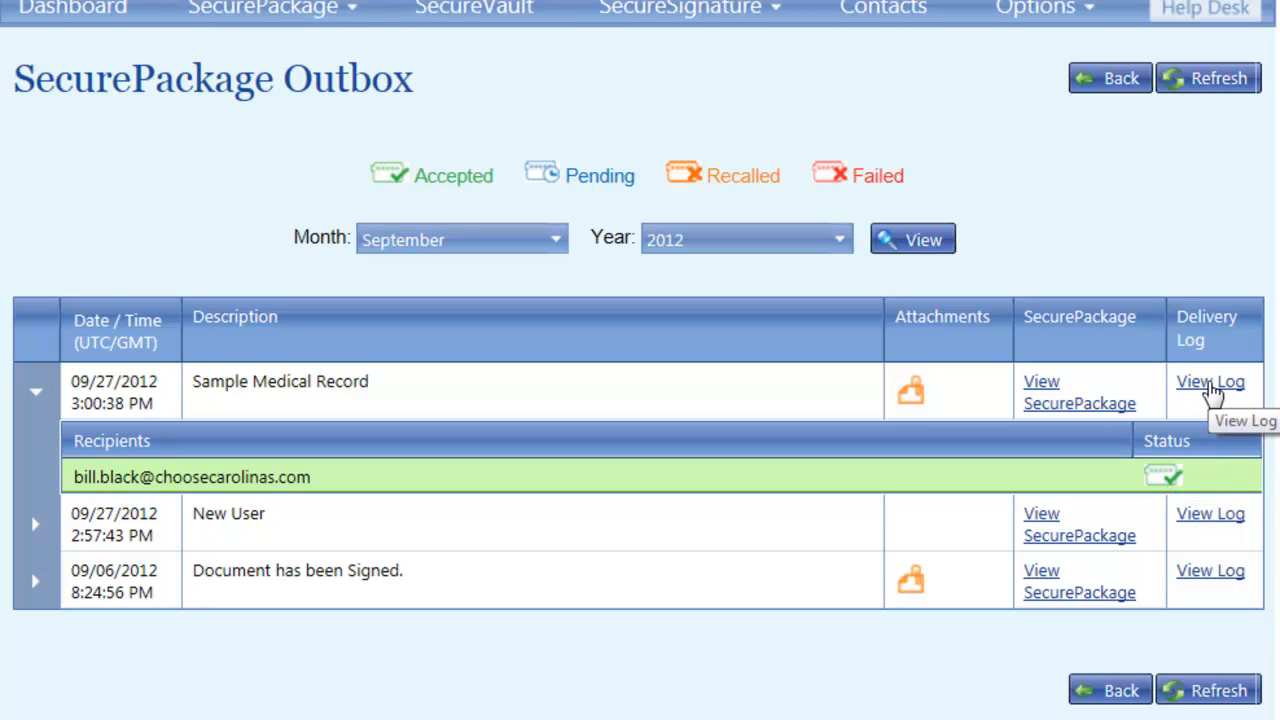
left_click(1210, 380)
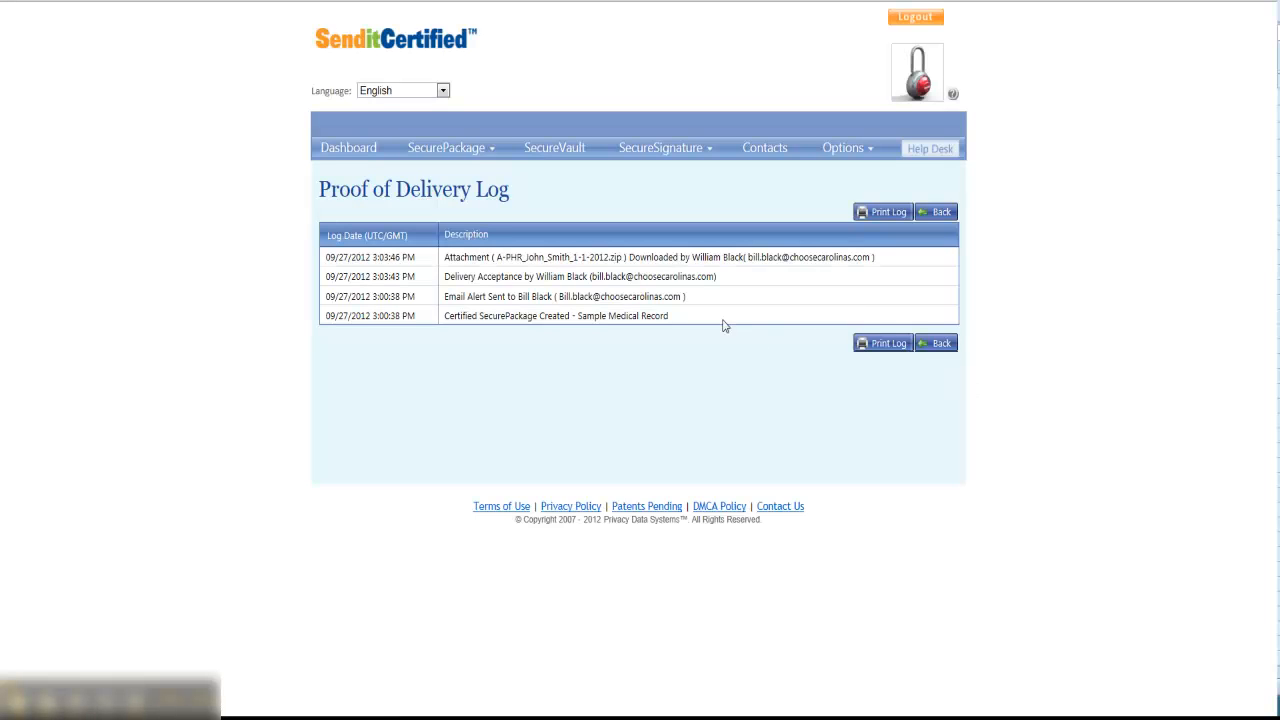
mouse_move(680, 316)
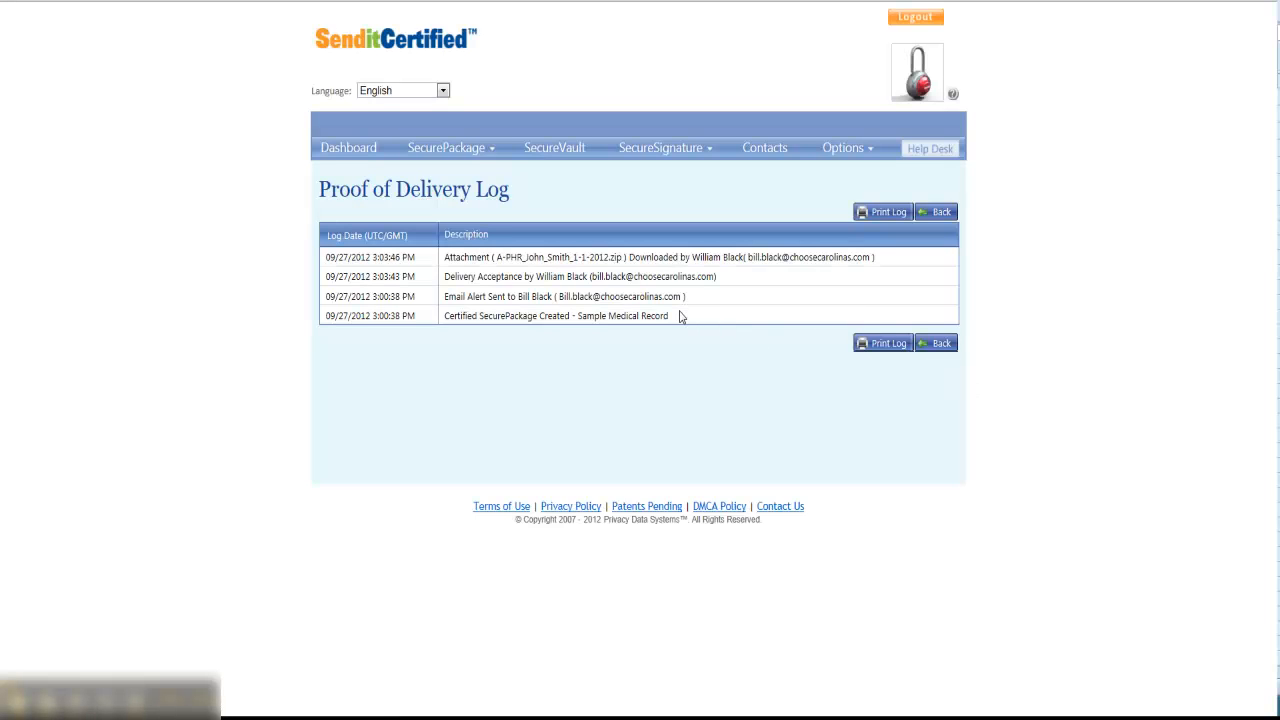
left_click_drag(508, 296, 686, 296)
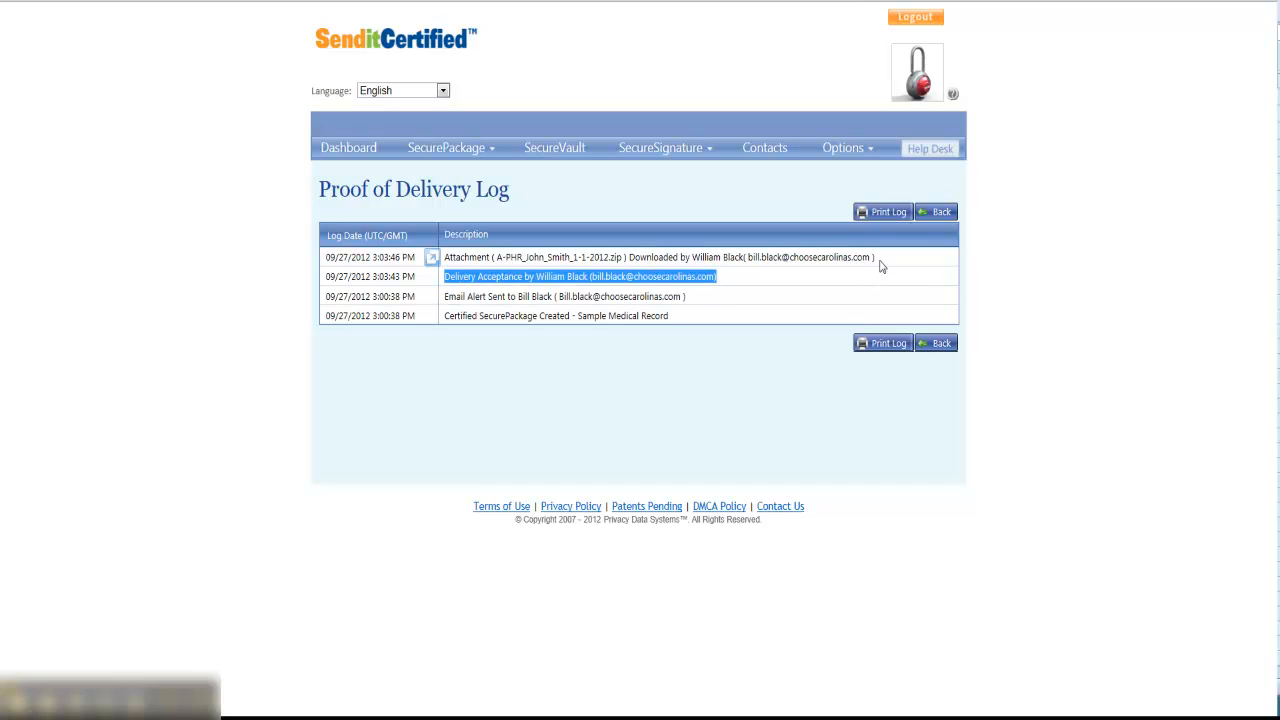
left_click(656, 256)
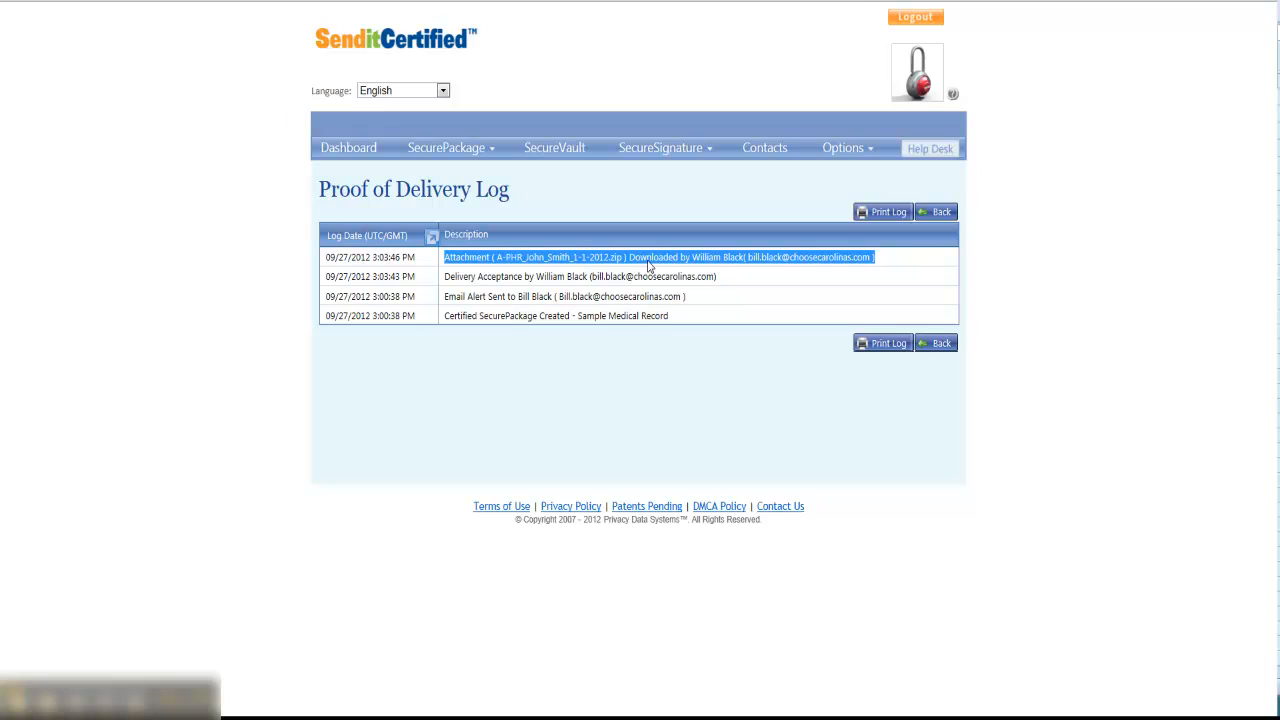
mouse_move(578, 264)
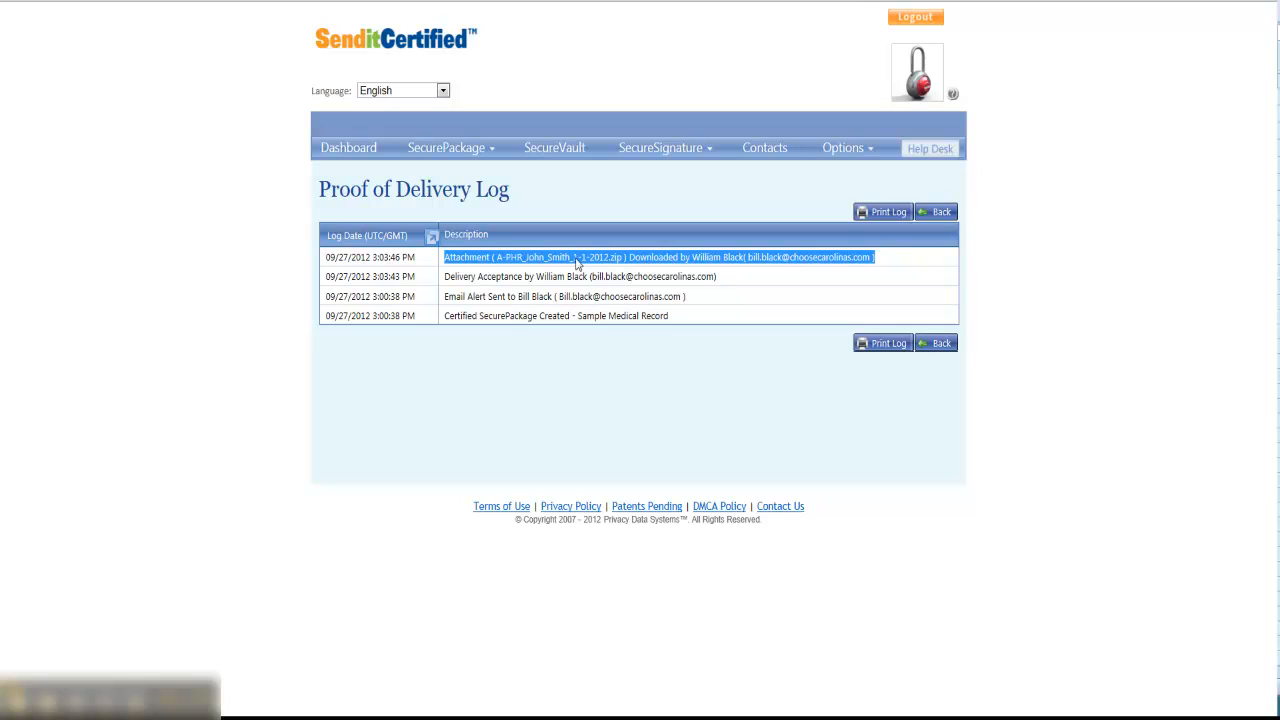
mouse_move(532, 206)
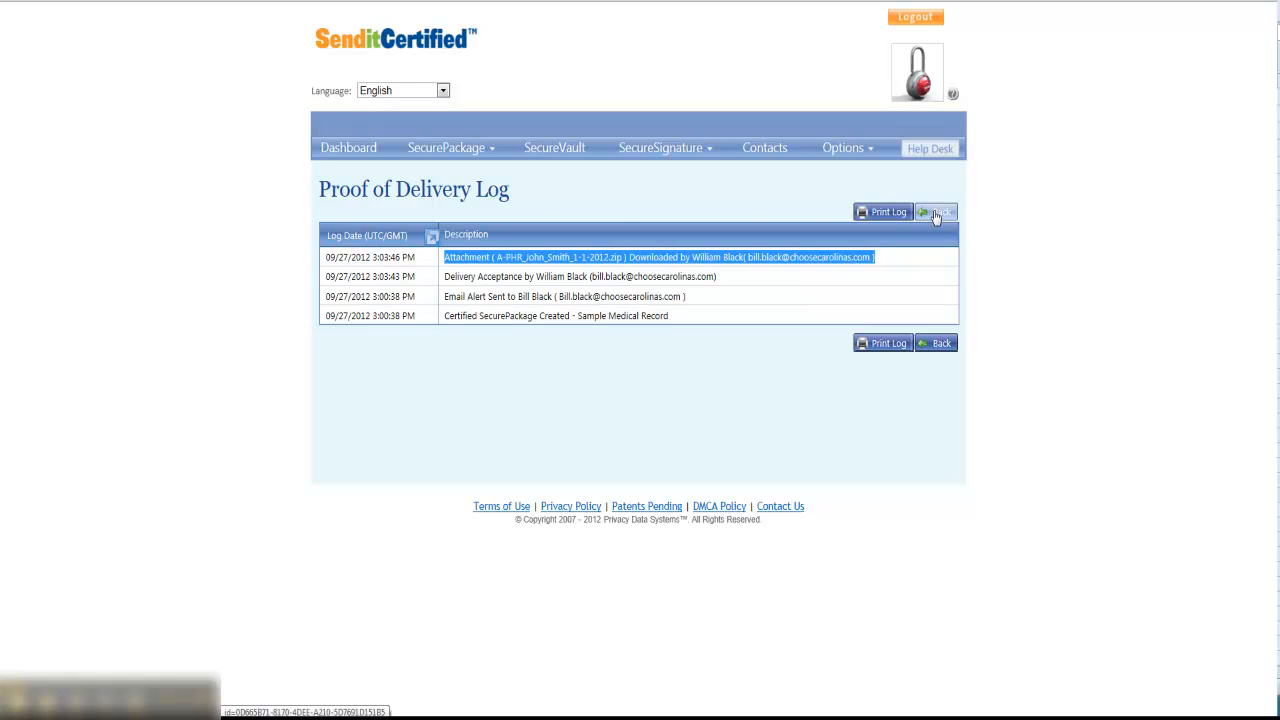
left_click(936, 212)
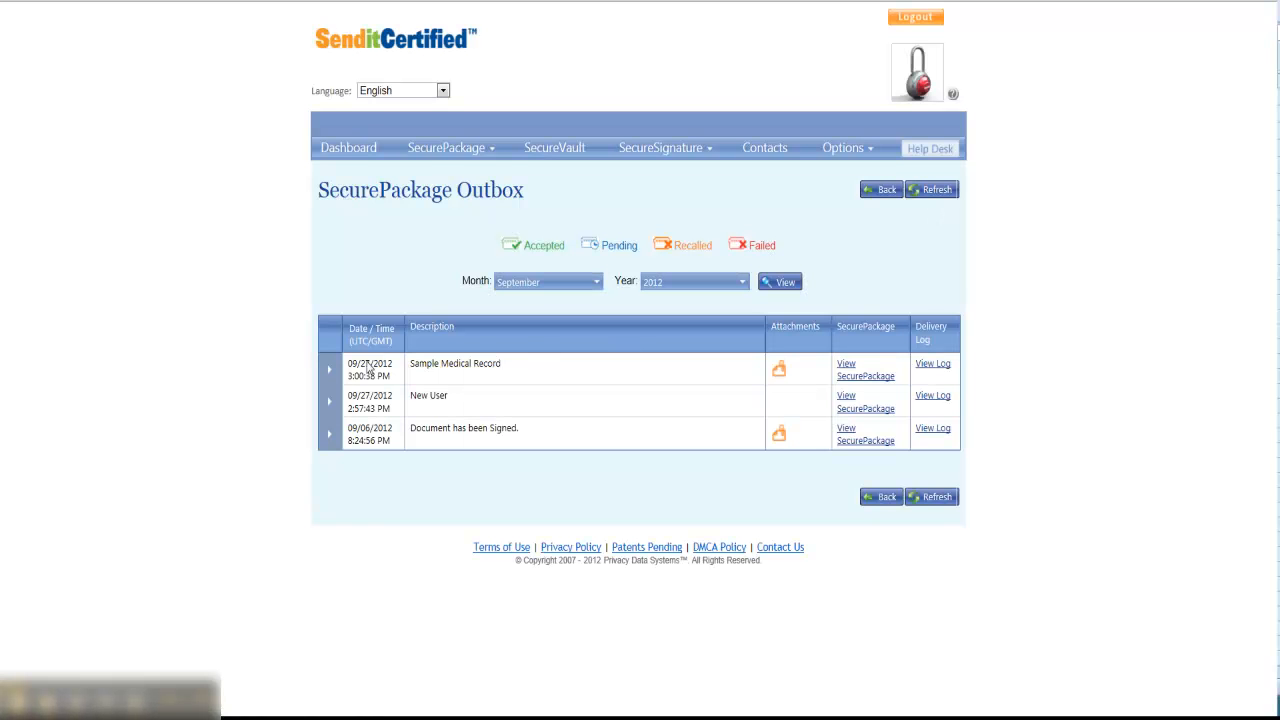
left_click(328, 368)
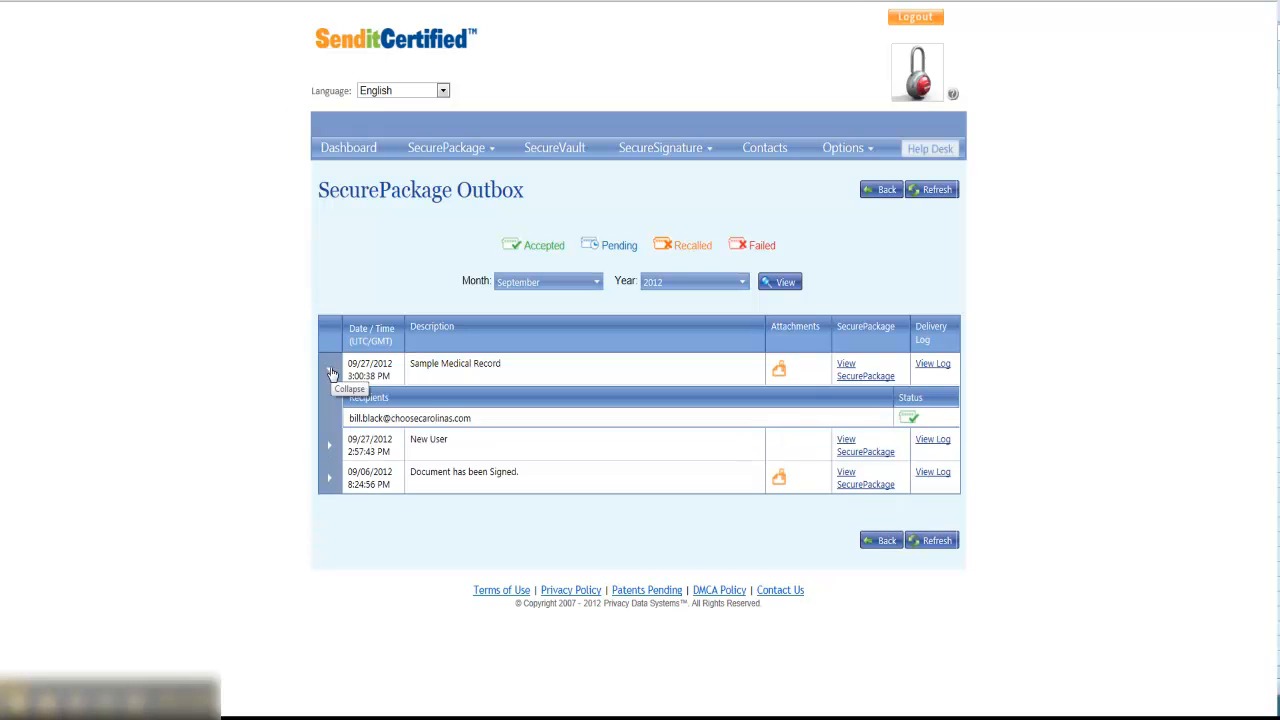